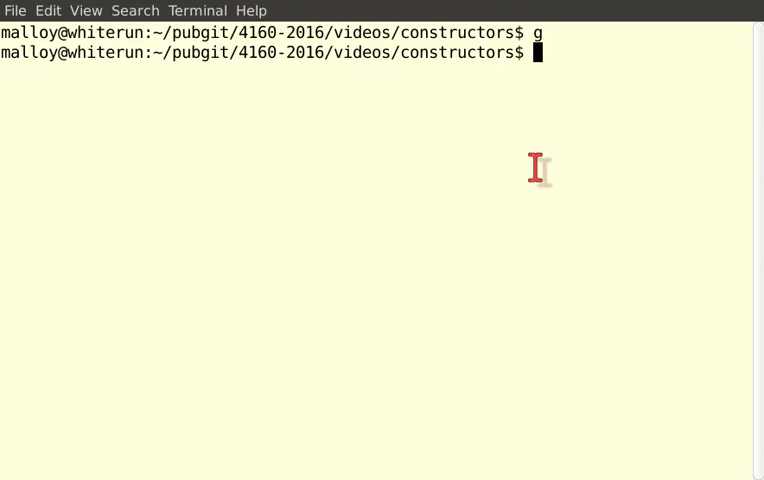
# Add an 'int x;' declaration above 'A a;' in main, then save and quit gVim.
pyautogui.press('Return')
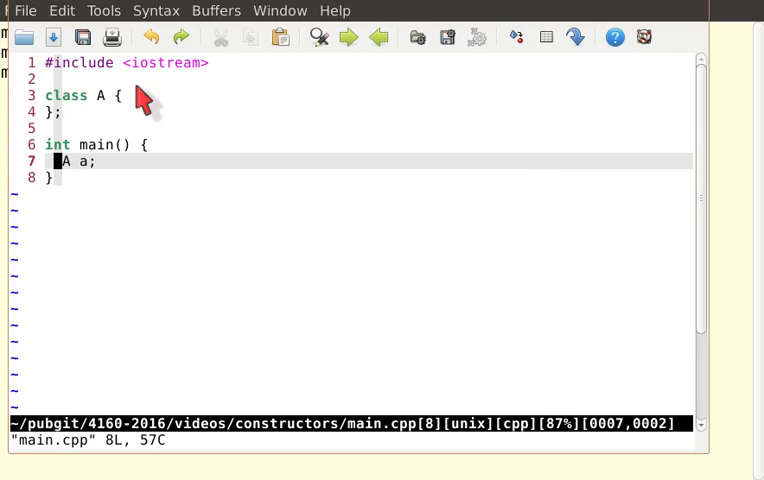
pyautogui.moveTo(144, 178)
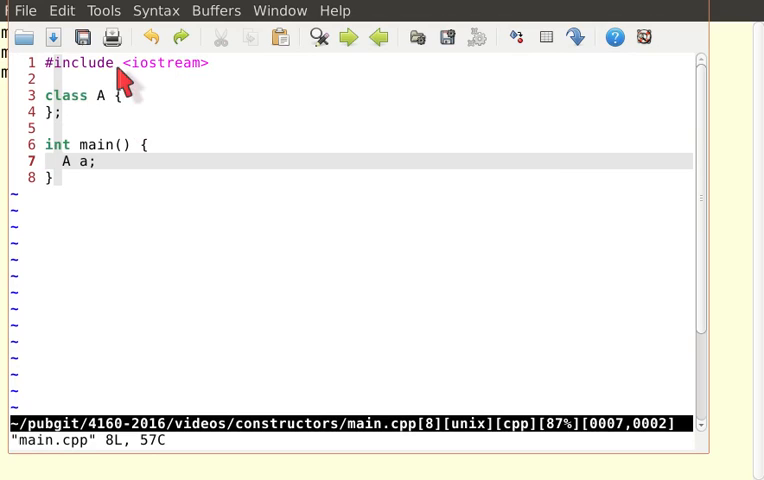
pyautogui.moveTo(198, 80)
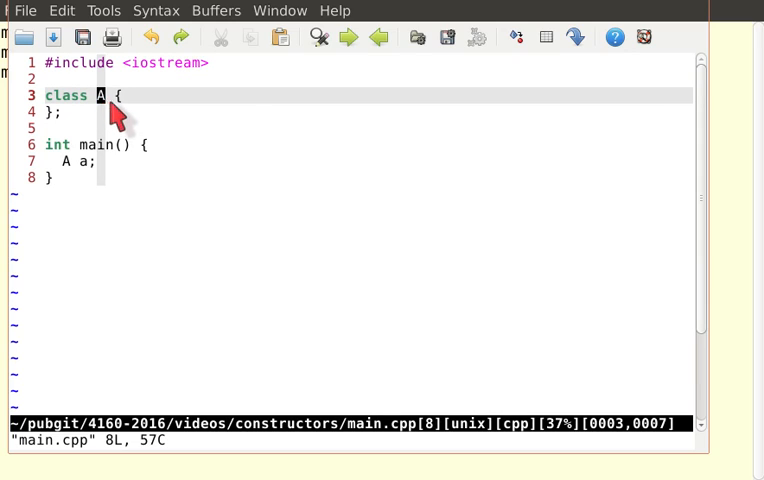
pyautogui.moveTo(180, 140)
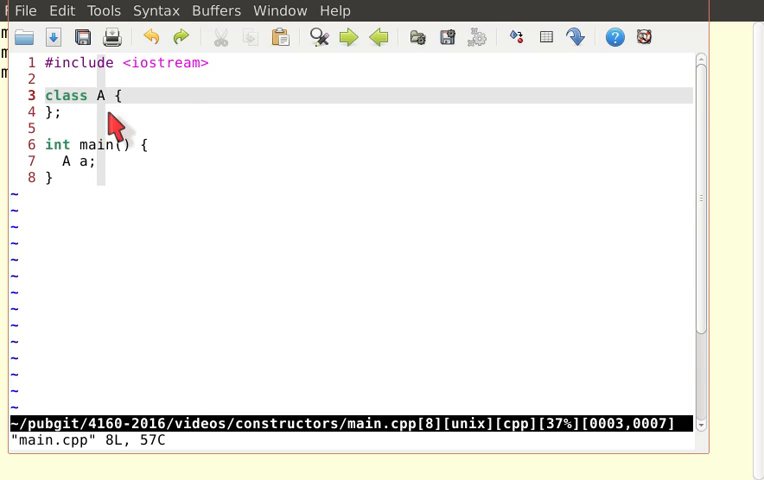
pyautogui.moveTo(92, 108)
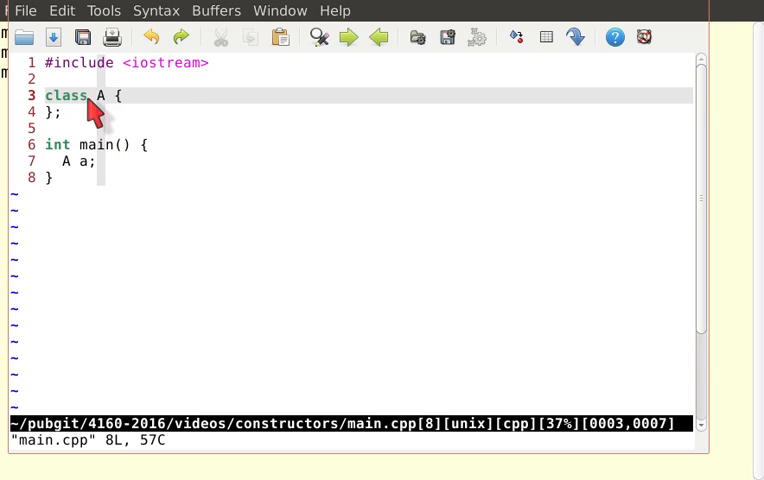
pyautogui.moveTo(100, 172)
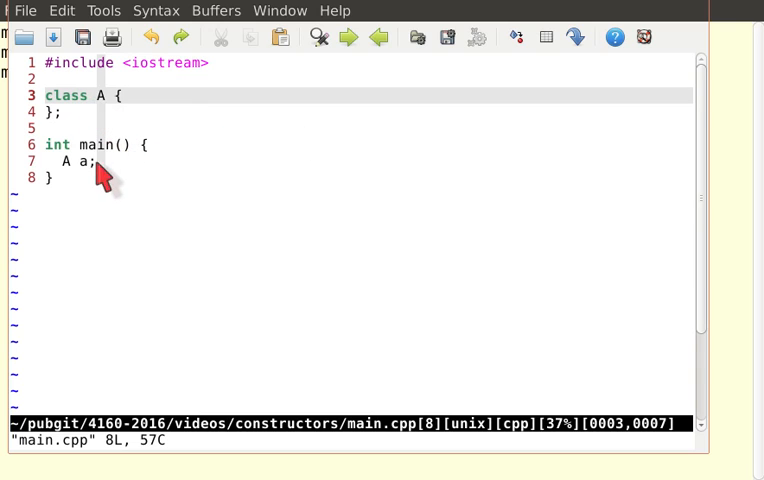
pyautogui.press('v')
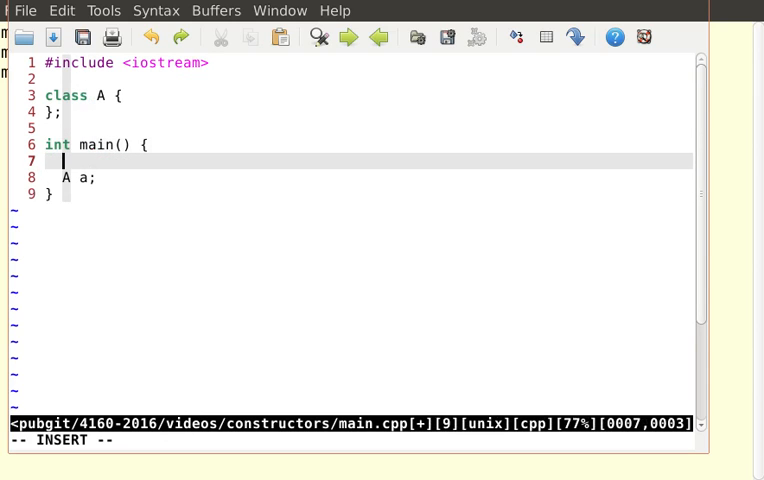
pyautogui.write('int x')
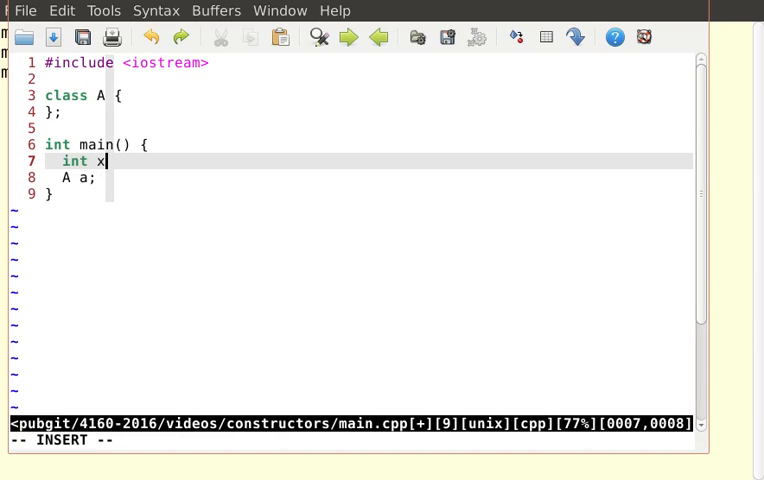
pyautogui.write(';')
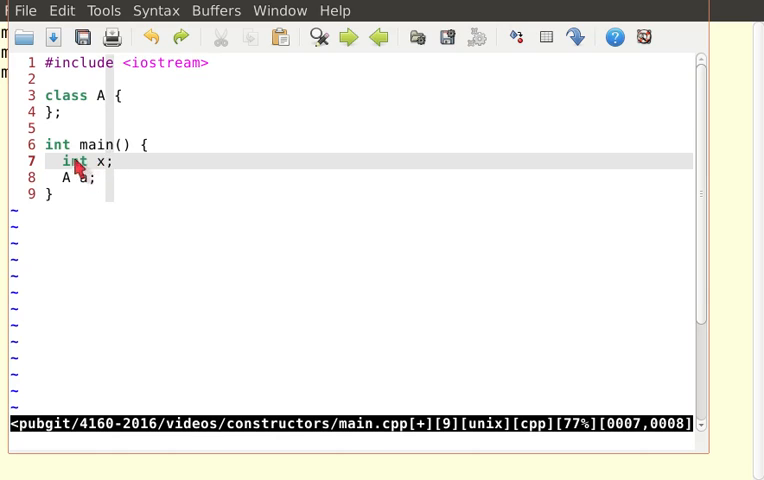
pyautogui.press('v')
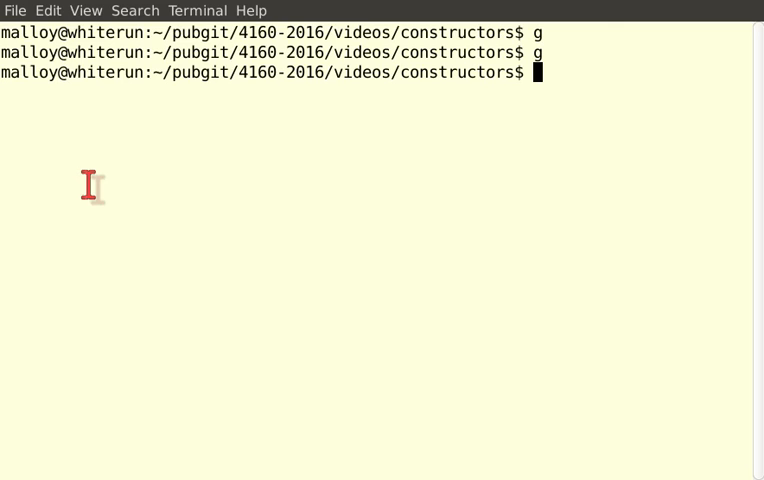
# View the Makefile, rebuild to see the unused-variable warnings, then run valgrind ./run.
pyautogui.write('vi')
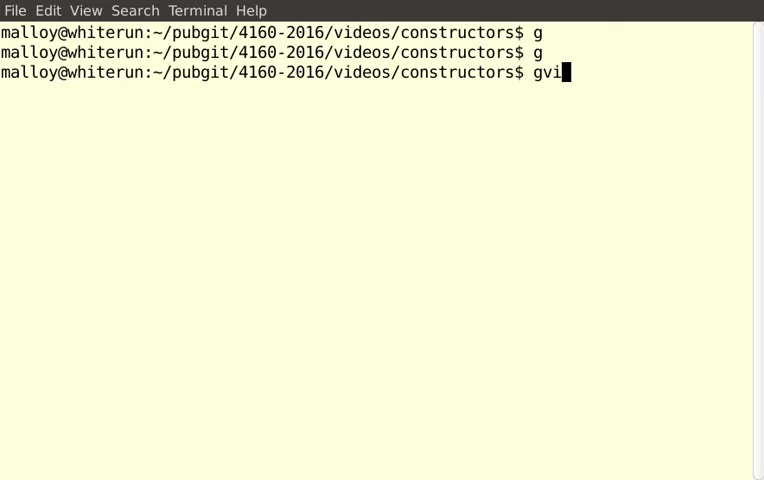
pyautogui.press('Return')
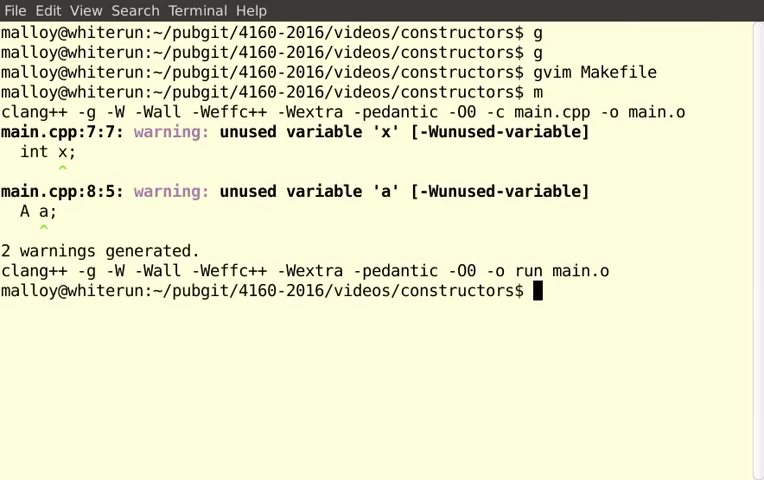
pyautogui.moveTo(358, 148)
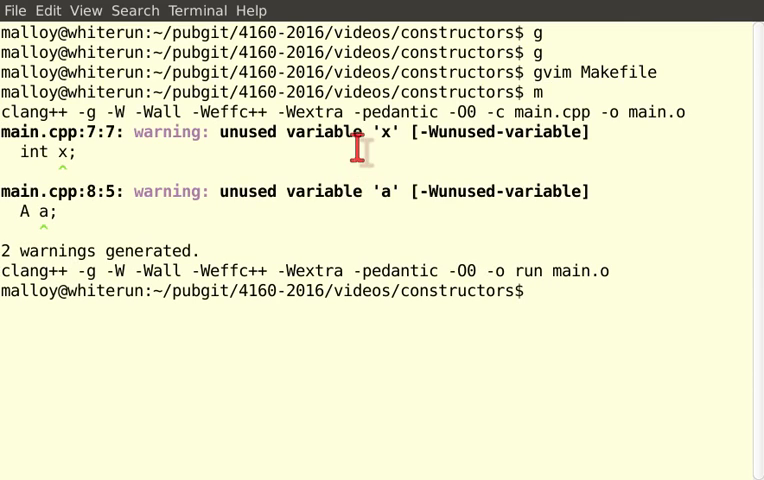
pyautogui.write('g')
pyautogui.write('m')
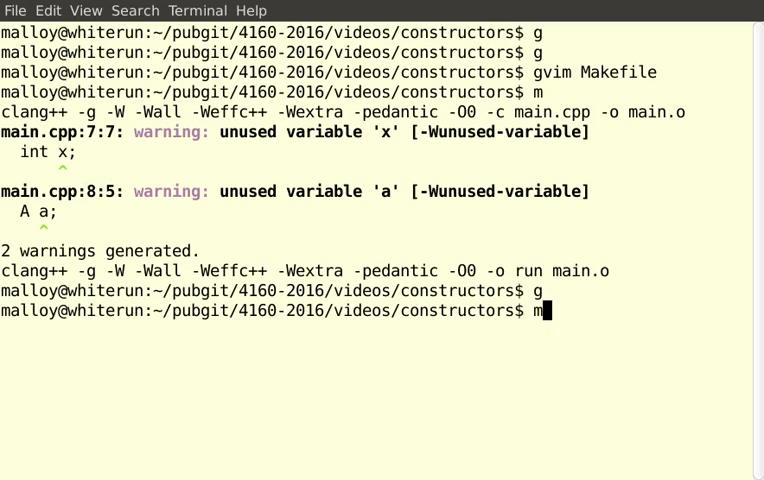
pyautogui.press('Return')
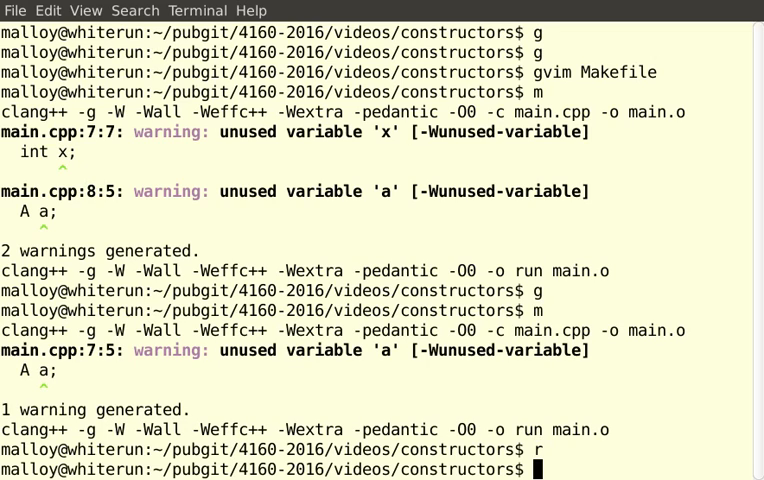
pyautogui.write('valgrind')
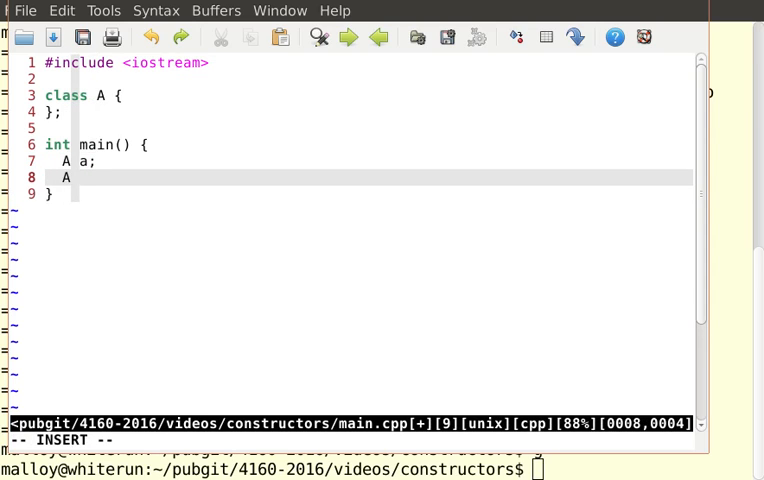
# Add 'A* x = new A;' in main and save main.cpp with :w.
pyautogui.write('* x')
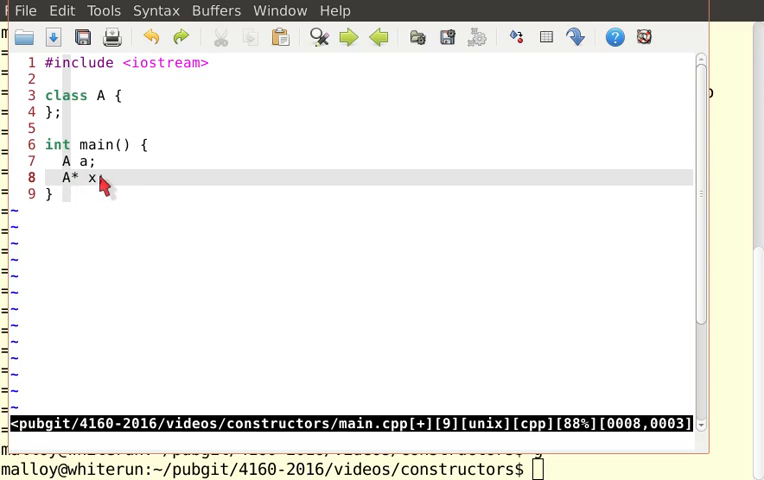
pyautogui.write(';')
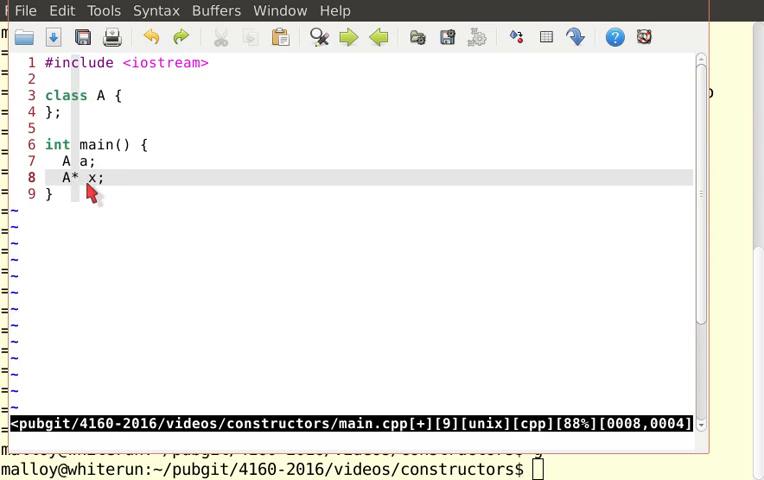
pyautogui.moveTo(108, 196)
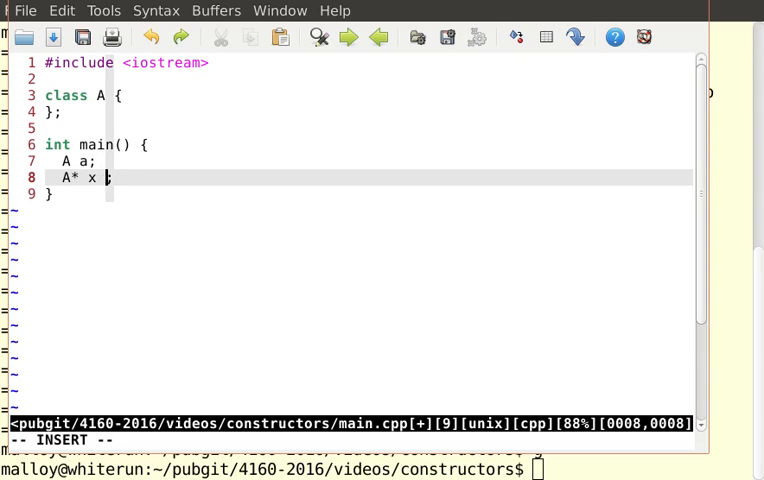
pyautogui.write('= new A')
pyautogui.click(350, 440)
pyautogui.write(':w')
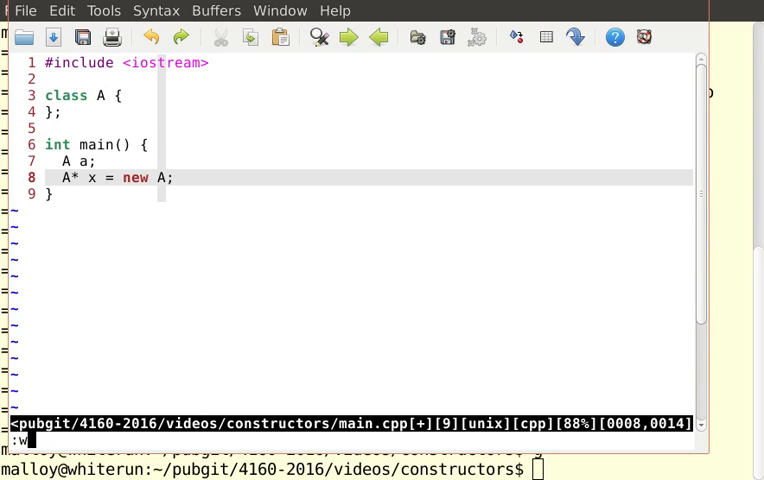
pyautogui.press('Return')
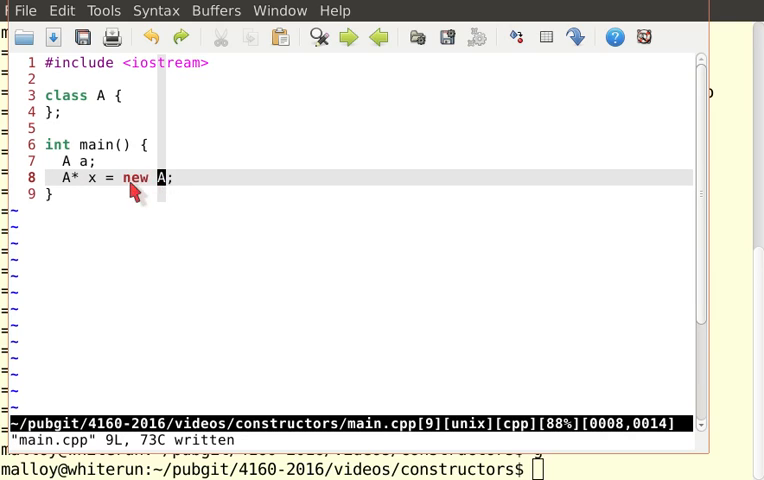
pyautogui.press('v')
pyautogui.write('make')
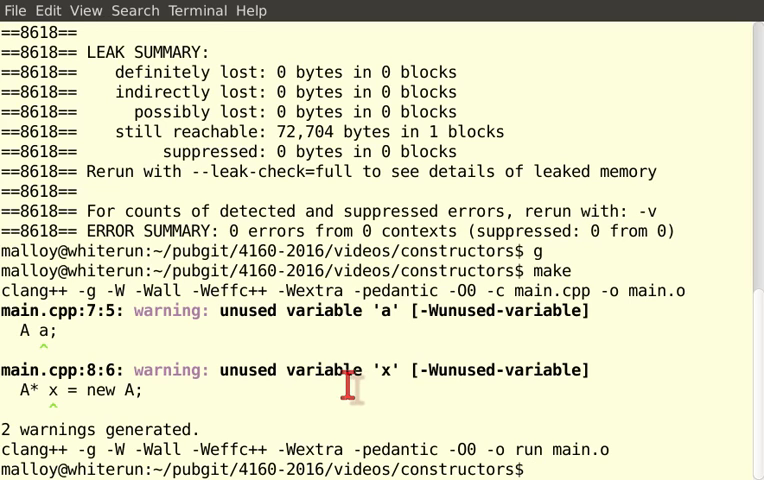
# Rebuild and rerun valgrind, showing 1 byte in 1 block definitely lost from new A.
pyautogui.write('r')
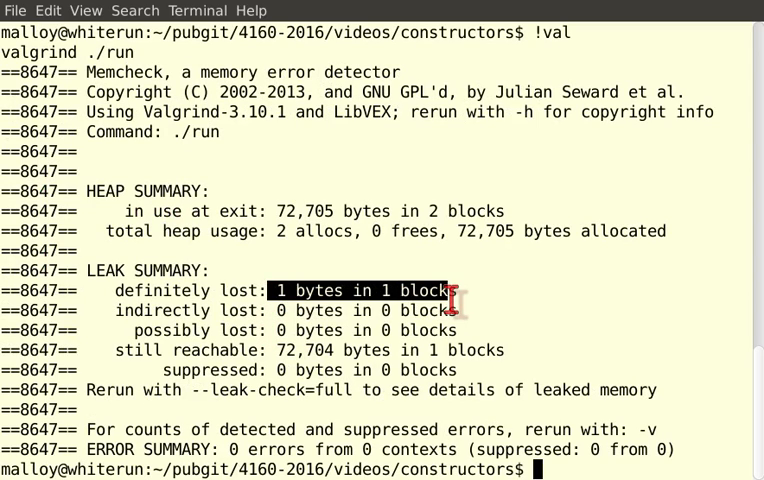
pyautogui.moveTo(332, 308)
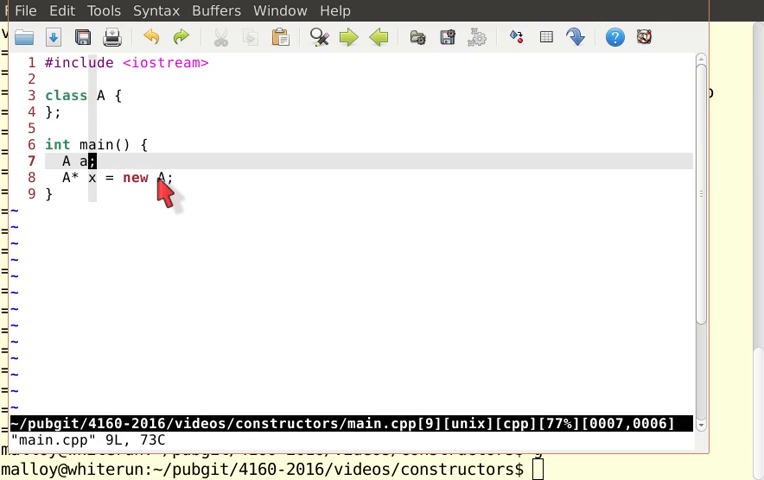
# Delete the 'A* x = new A;' and 'delete x;' lines, leaving only 'A a;' in main.
pyautogui.write('dele')
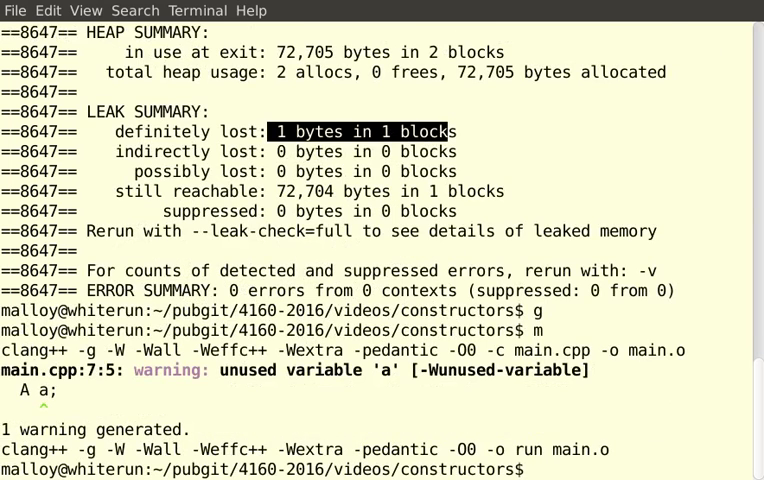
pyautogui.write('!val')
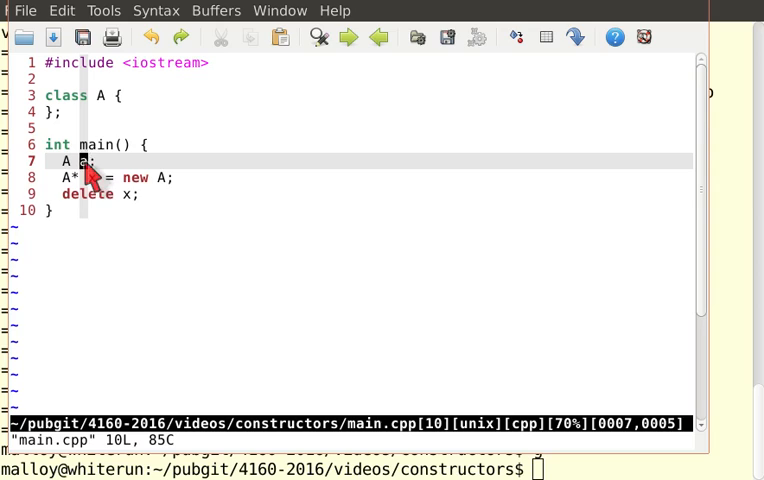
pyautogui.moveTo(124, 194)
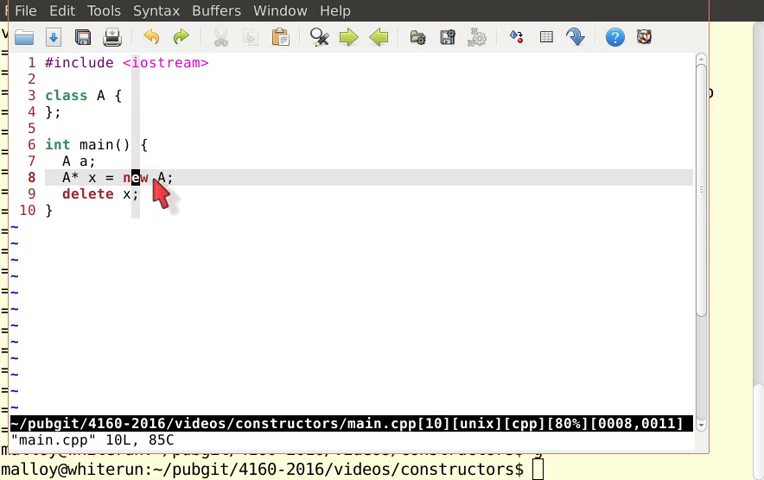
pyautogui.moveTo(96, 196)
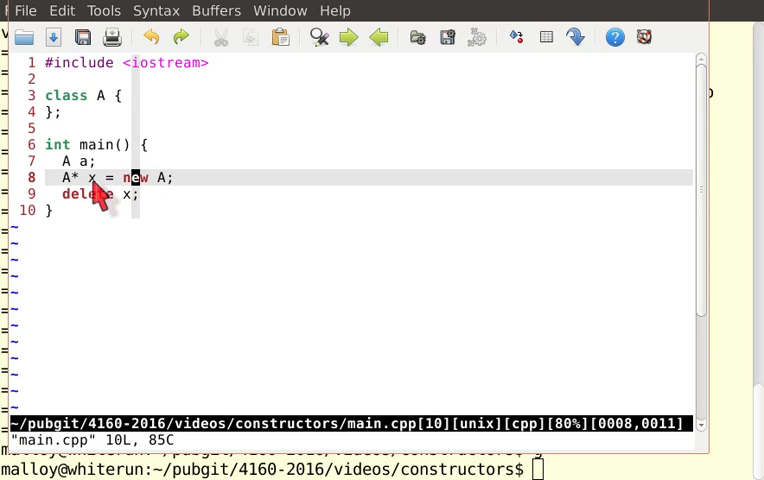
pyautogui.press('v')
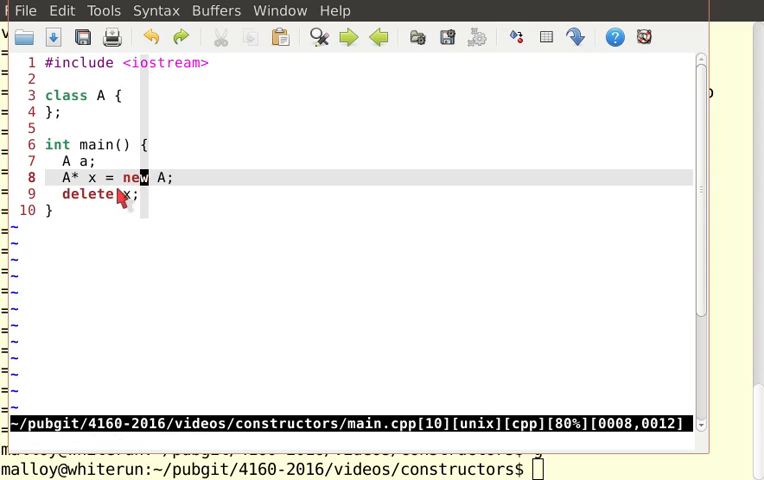
pyautogui.click(108, 192)
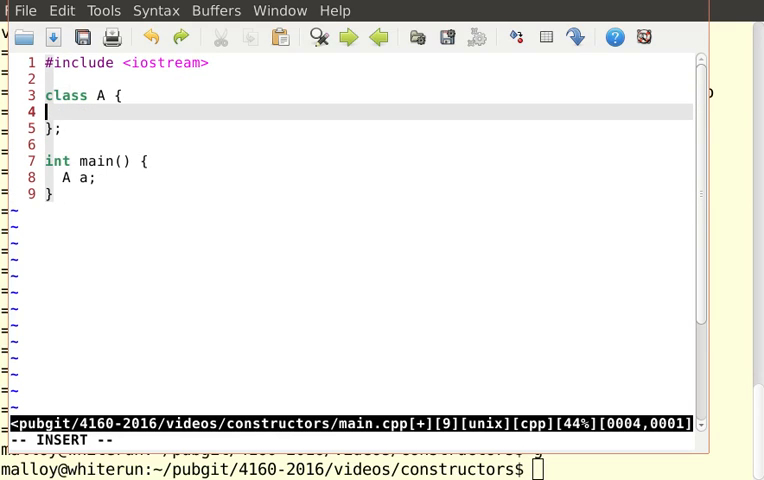
# Give class A public: and private: sections and a default constructor 'A() : number(0) {}'.
pyautogui.write('public:')
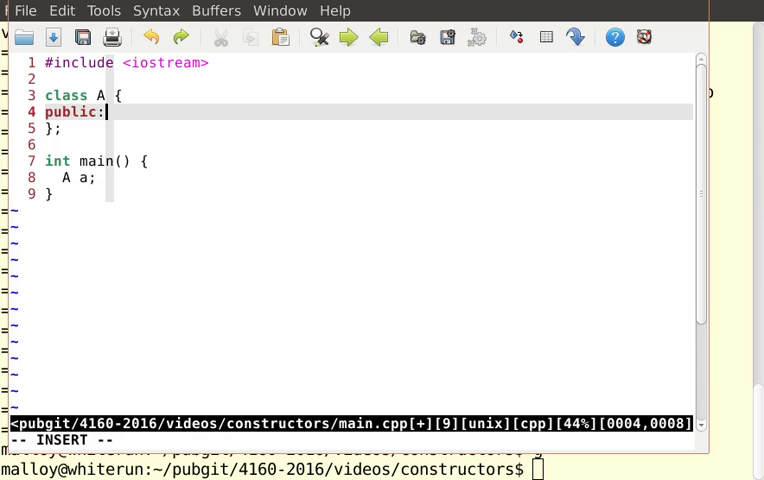
pyautogui.write('privat')
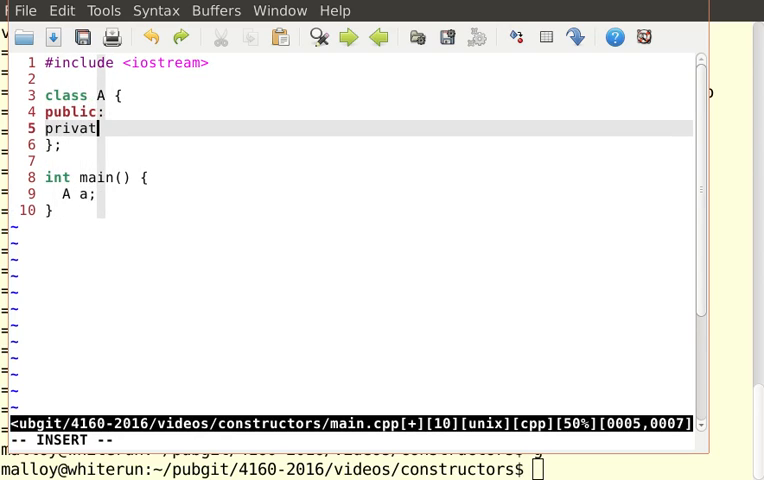
pyautogui.write('e:')
pyautogui.write('int n;')
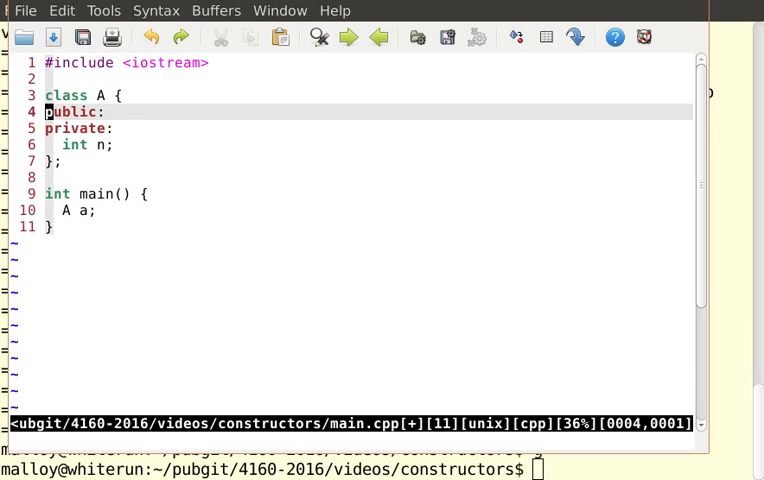
pyautogui.press('o')
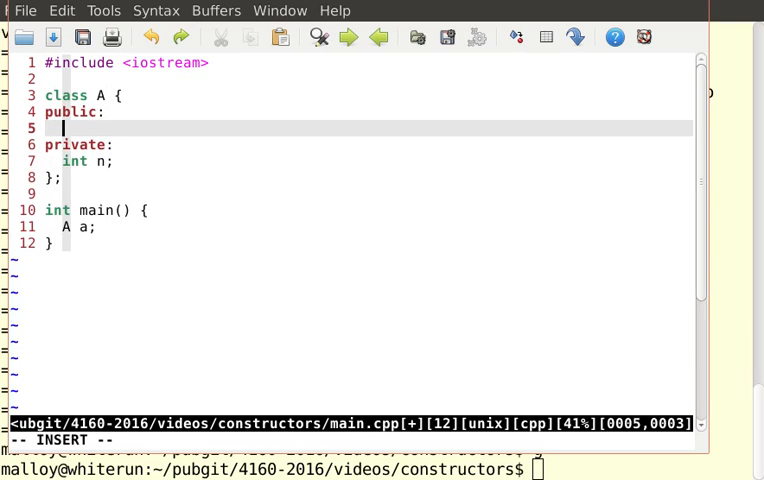
pyautogui.write('A')
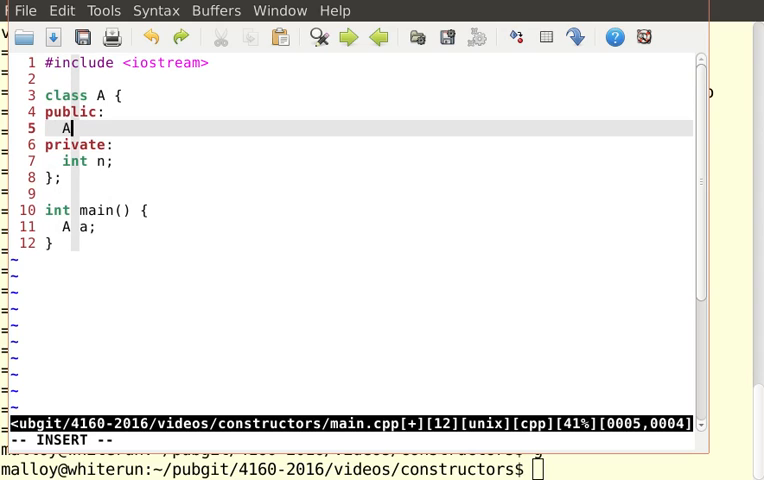
pyautogui.write('() :')
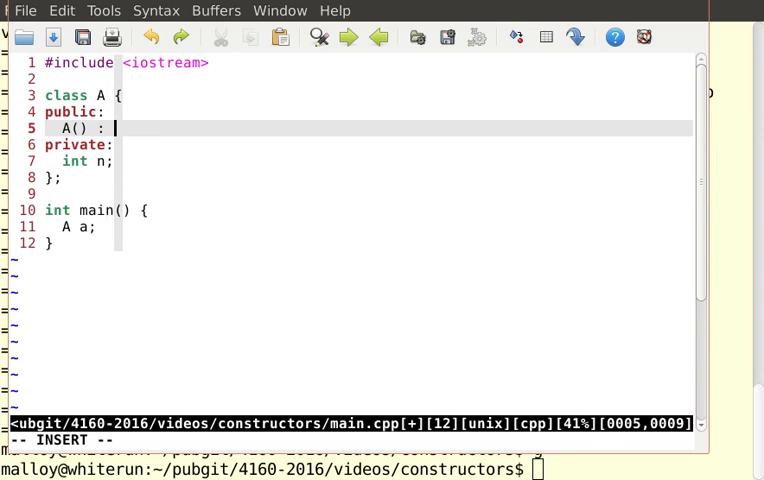
pyautogui.write('n')
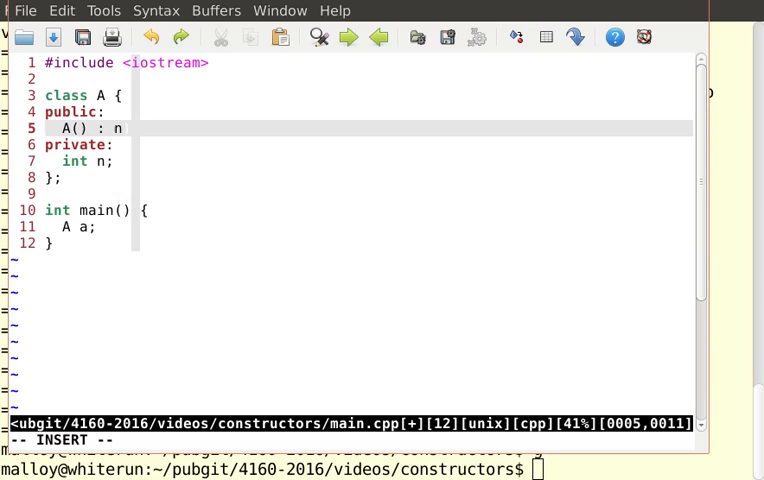
pyautogui.write('(0)')
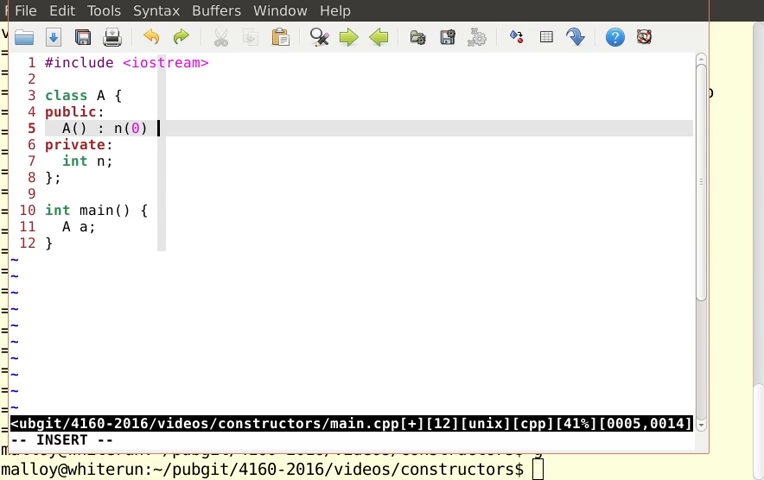
pyautogui.write('{}')
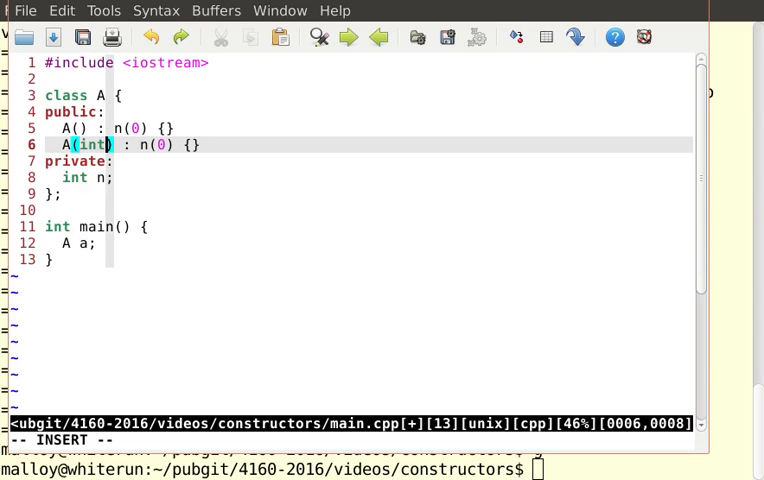
# Add the private 'int number;' member and the 'A(int n) : number(n) {}' constructor.
pyautogui.write('n')
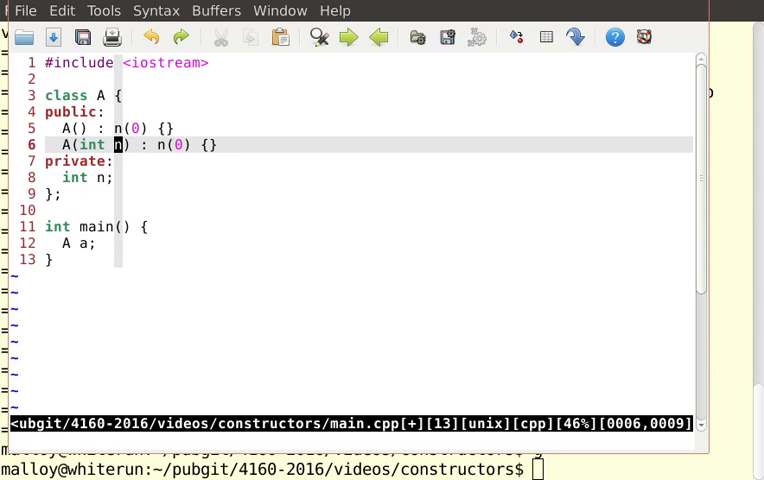
pyautogui.write('u')
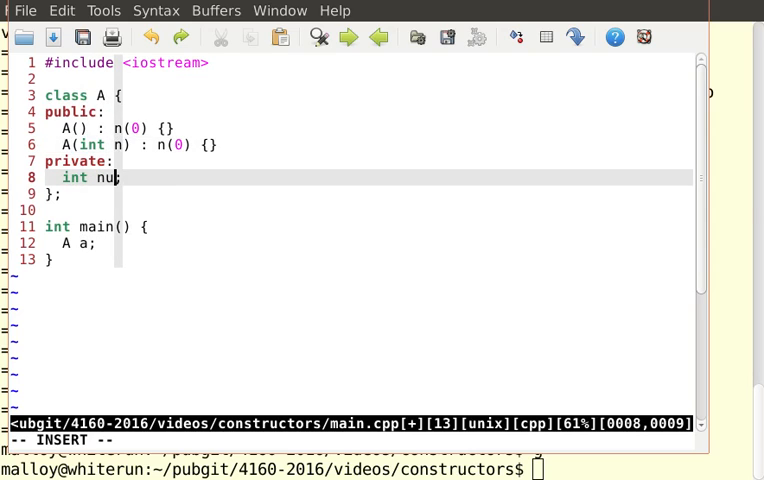
pyautogui.write('mber;')
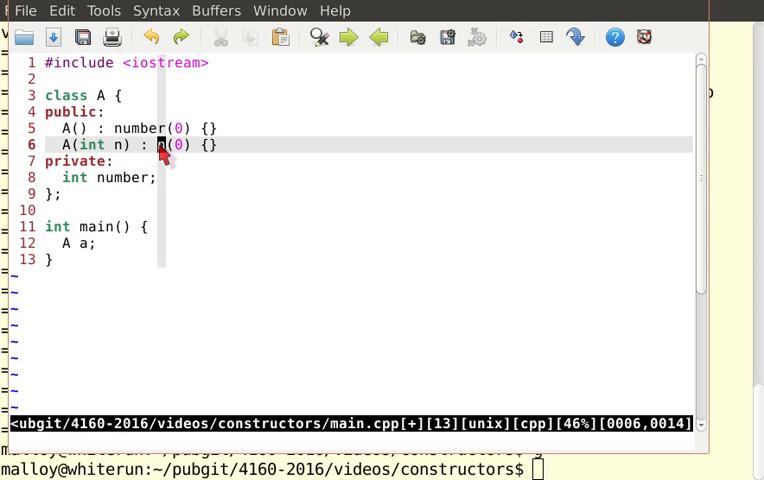
pyautogui.write('umber')
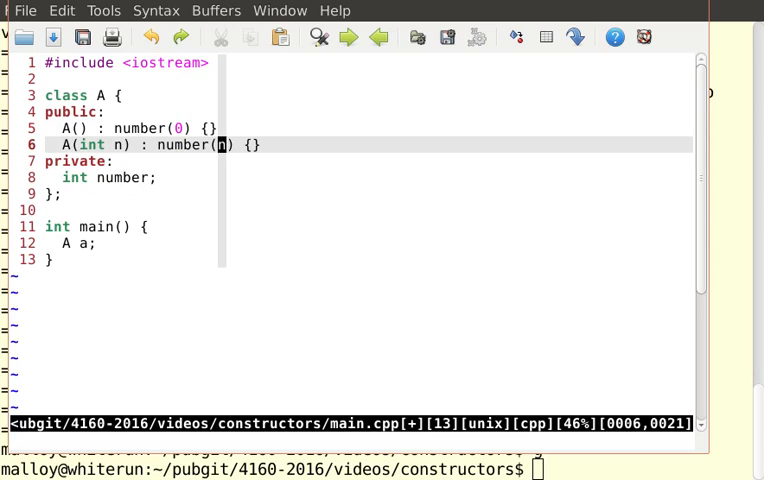
pyautogui.write('A(c n) : number(n) {}')
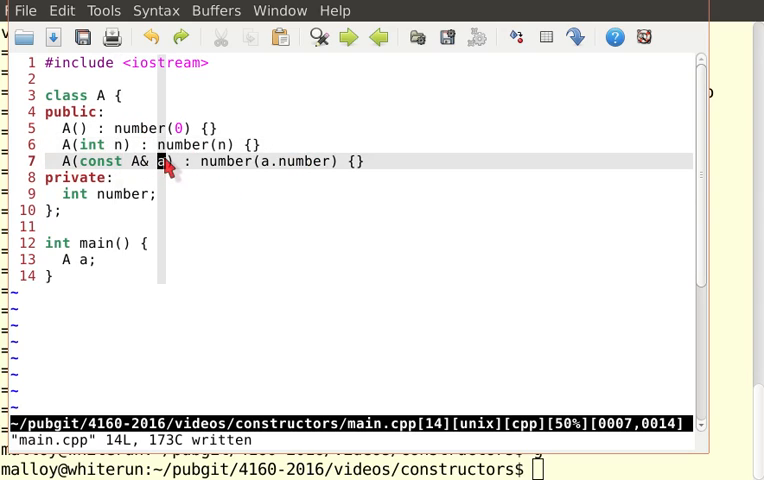
pyautogui.moveTo(296, 160)
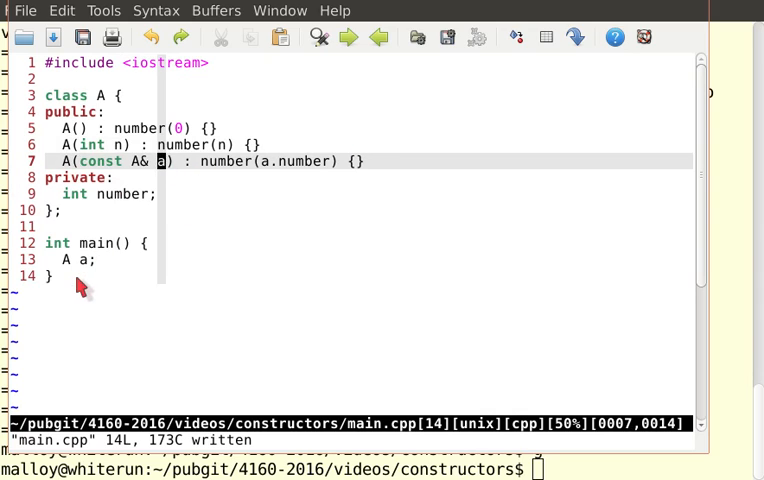
pyautogui.moveTo(138, 136)
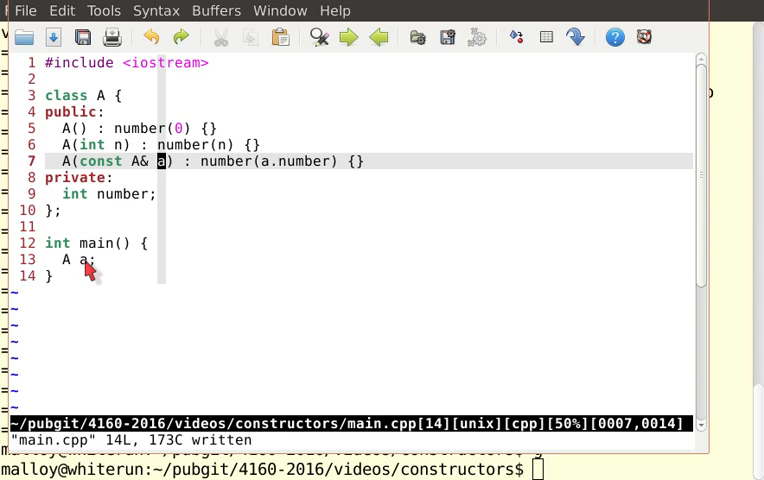
# Declare 'A b(7);' and 'A c(b);' after 'A a;' in main and save.
pyautogui.click(82, 260)
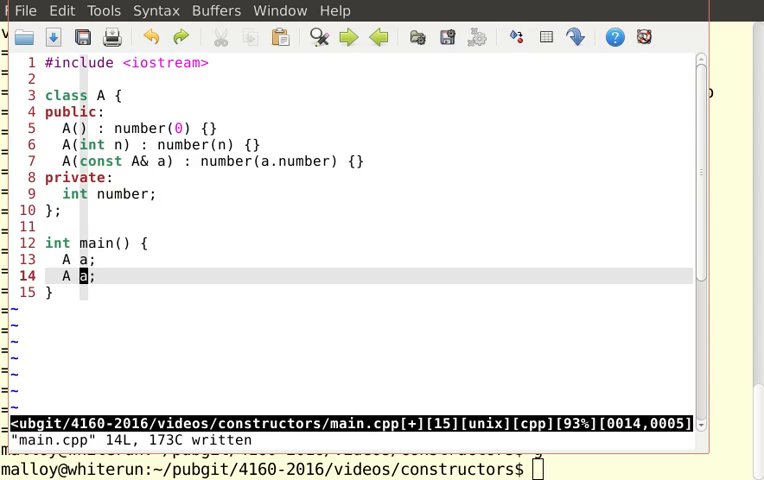
pyautogui.write('b(a')
pyautogui.write('A c(b);')
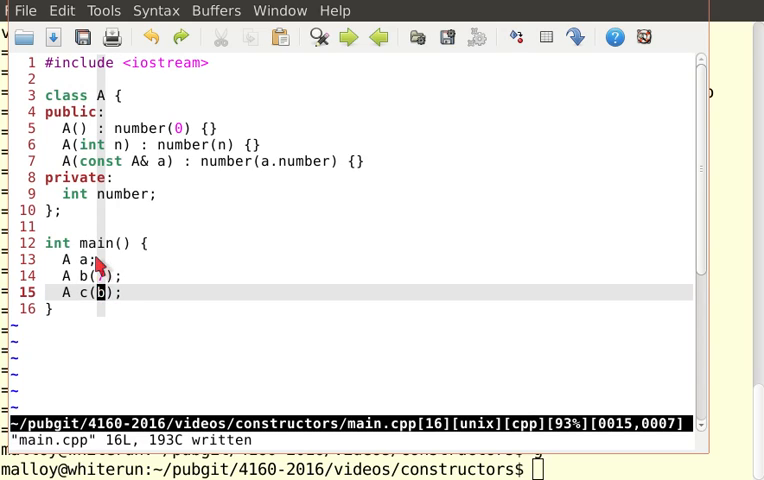
pyautogui.press('Up')
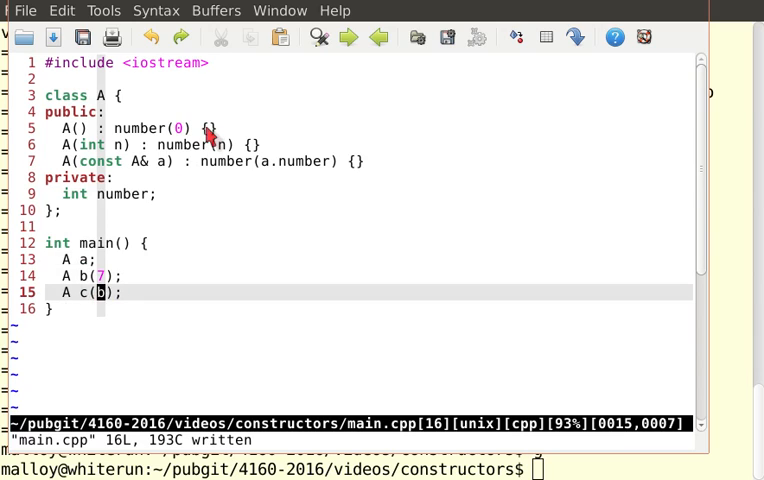
# Make the three constructors print "default", "convert" and "copy" via std::cout << ... << std::endl.
pyautogui.write('s')
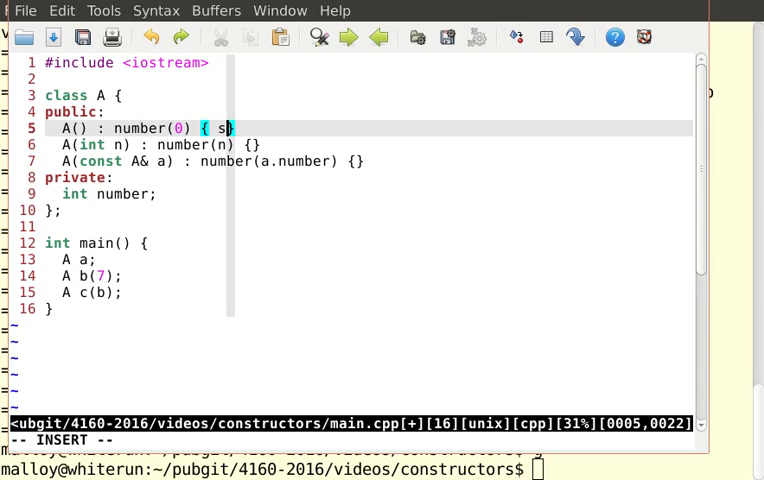
pyautogui.write('td::out << "default" <<')
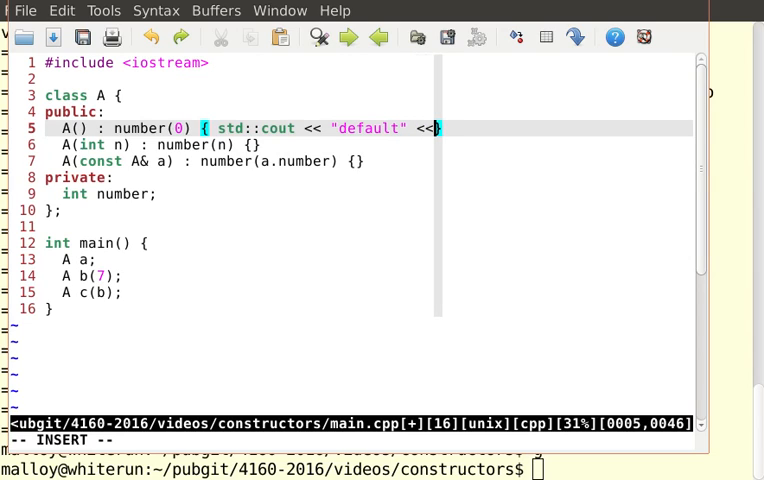
pyautogui.write('std::endl;')
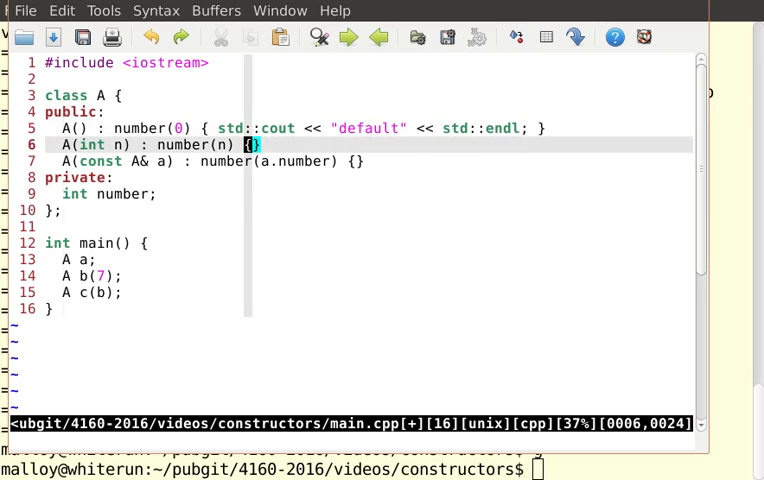
pyautogui.write('std::cout << "default" << std::endl;')
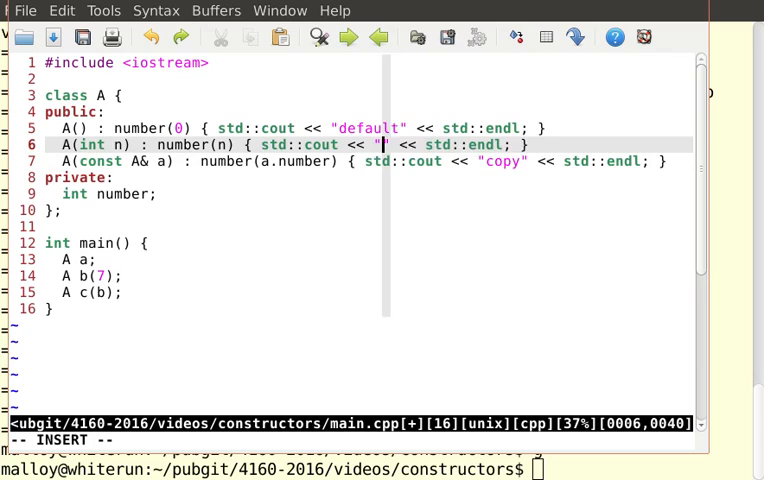
pyautogui.write('convert')
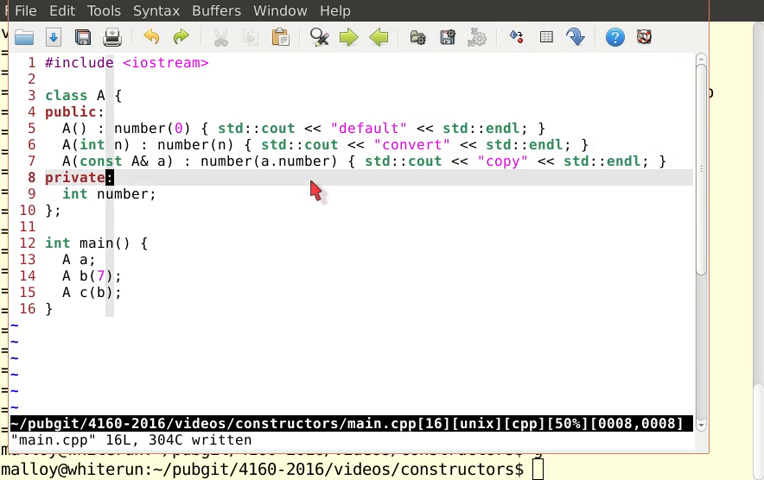
pyautogui.moveTo(344, 148)
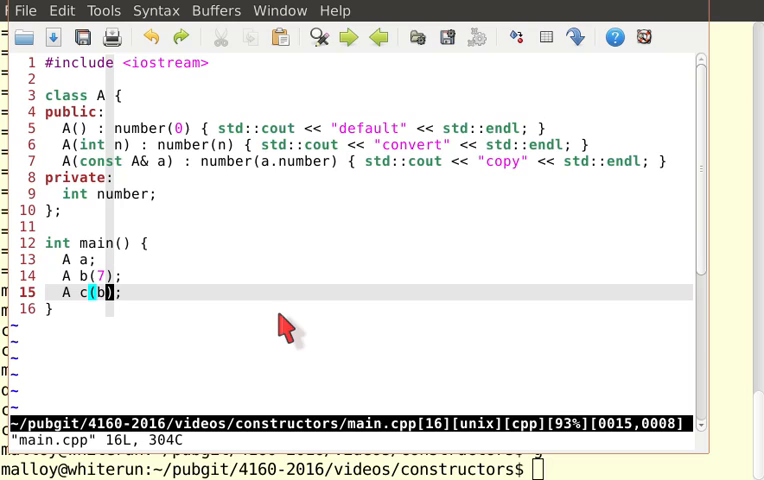
pyautogui.moveTo(120, 170)
pyautogui.write(' = ')
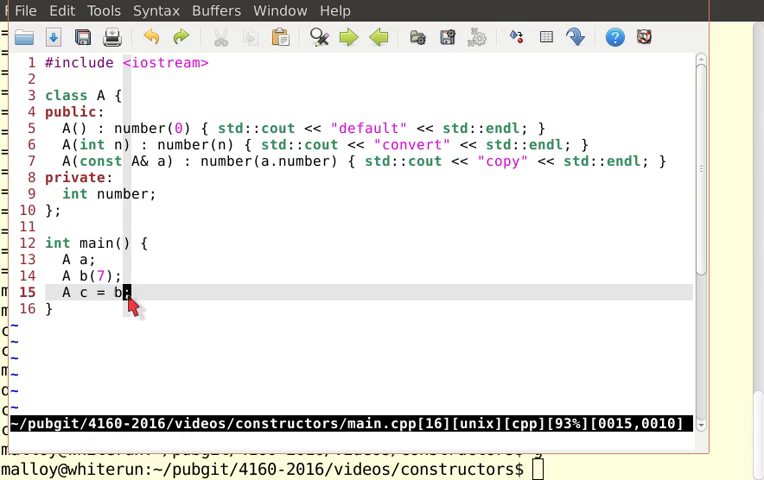
# Rebuild in the terminal and run the program, printing default, convert and copy.
pyautogui.press('v')
pyautogui.write('r')
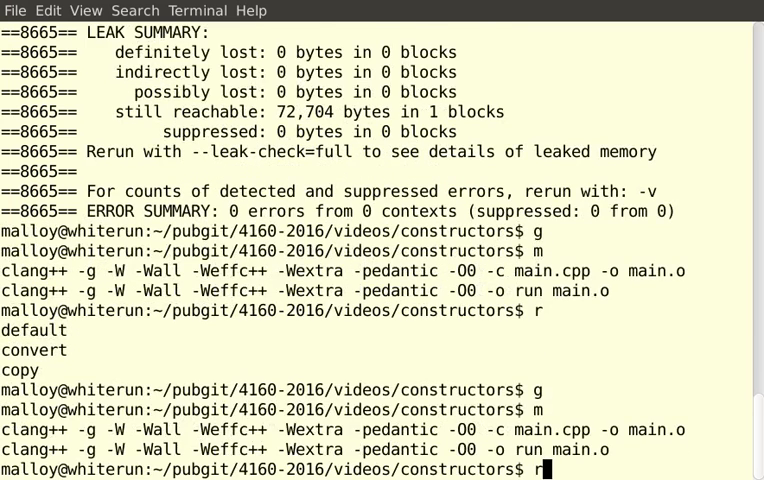
pyautogui.press('Return')
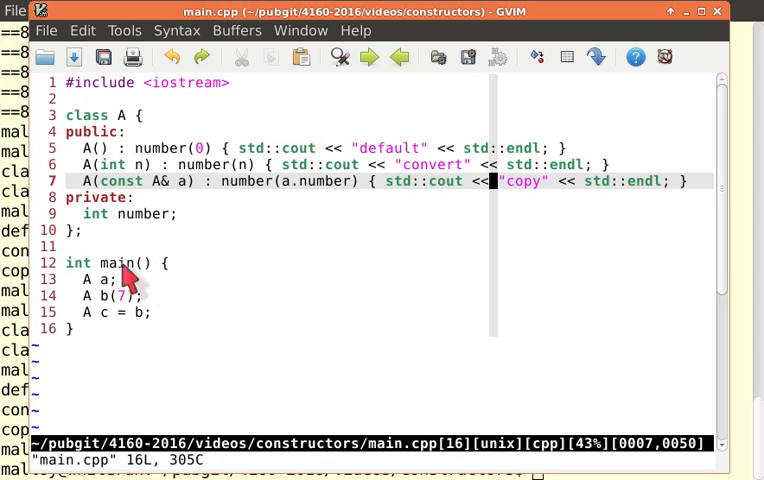
pyautogui.moveTo(248, 264)
pyautogui.write('int get')
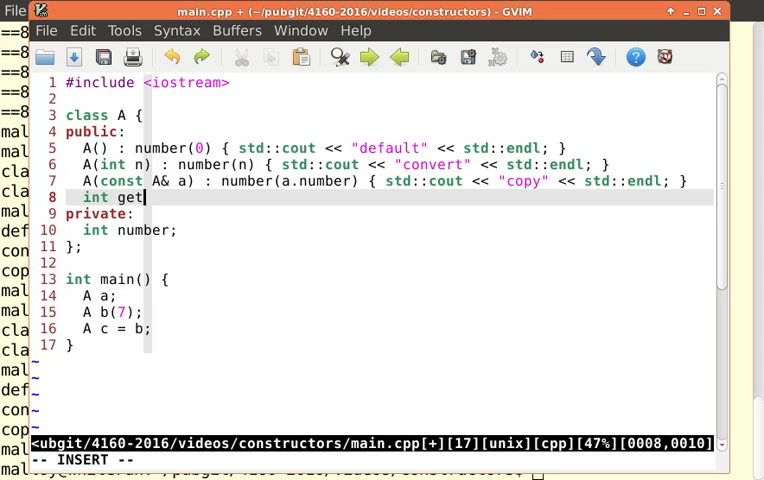
# Add 'int getNumber() const { return number; }' to class A.
pyautogui.write('Number() const { return number;')
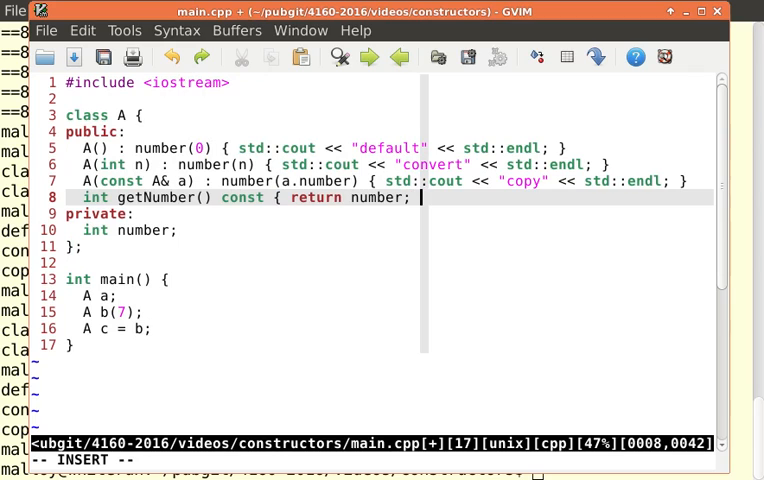
pyautogui.press('Escape')
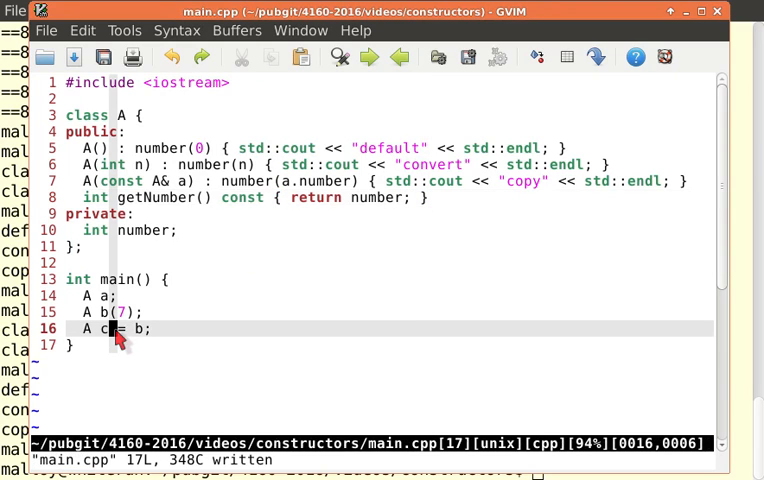
# Make main print c.getNumber() with 'std::cout << c.getNumber() << std::endl;'.
pyautogui.write('s')
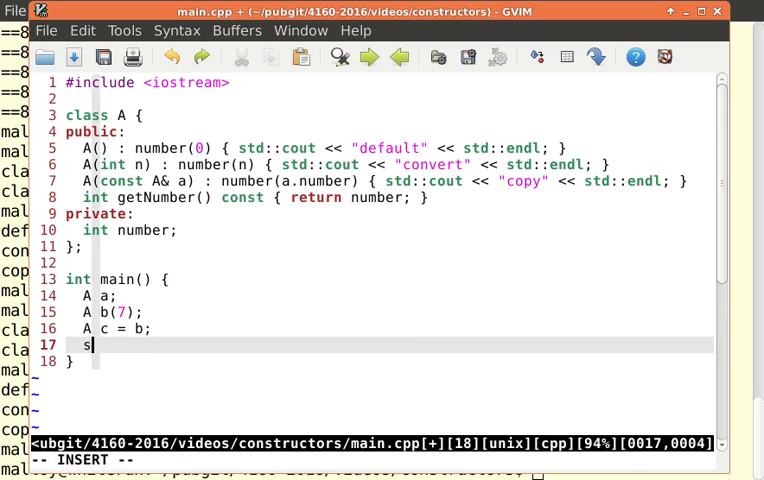
pyautogui.write('td::cout')
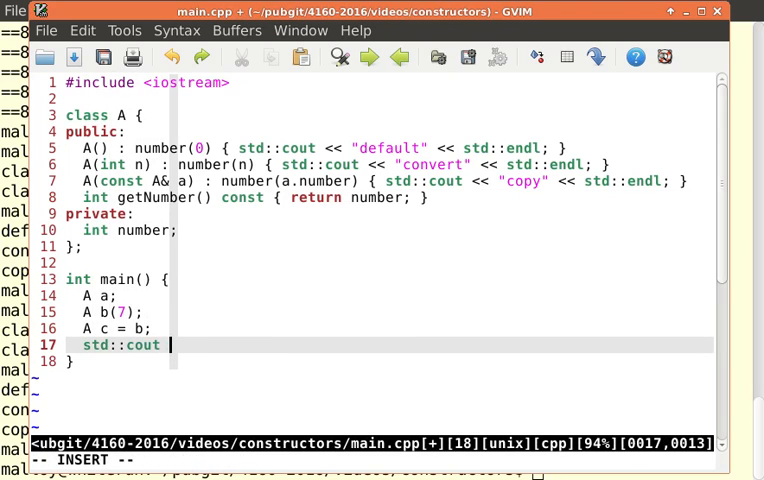
pyautogui.write('<< c')
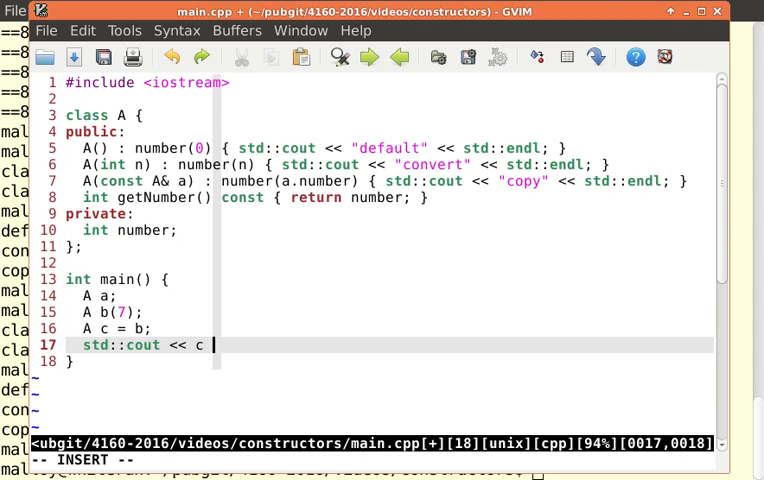
pyautogui.write('.getNumber() << s')
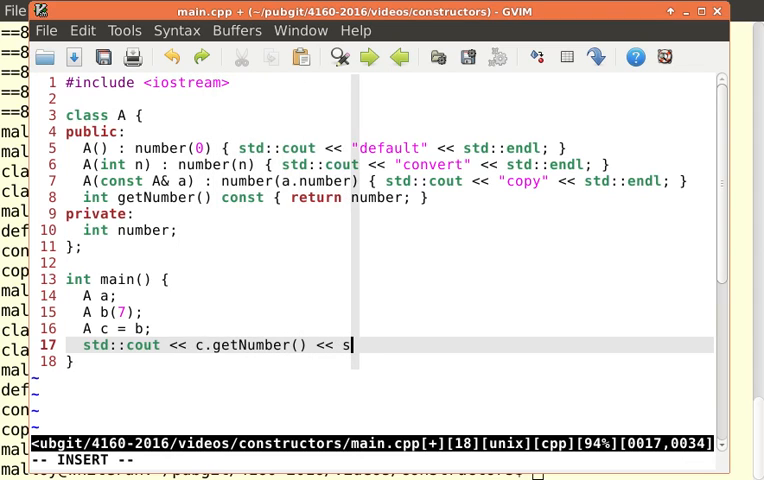
pyautogui.write('td::endl;')
pyautogui.write('st')
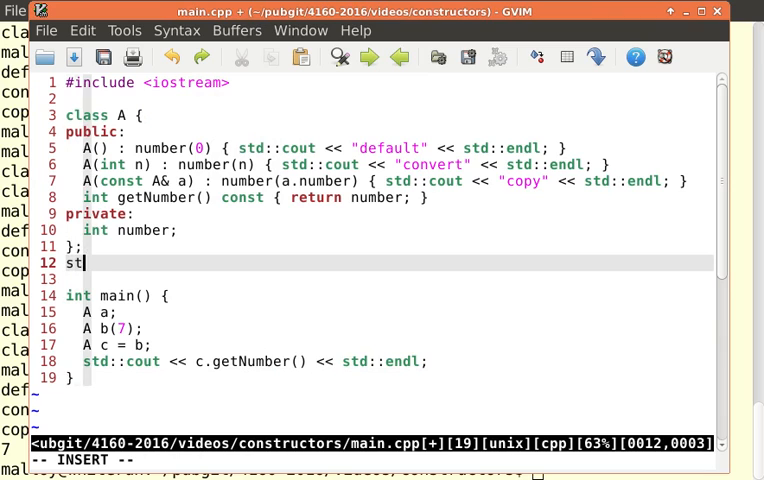
# Write the signature 'std::ostream& operator<<(std::ostream& out, const A& a) {'.
pyautogui.write('d::ostre')
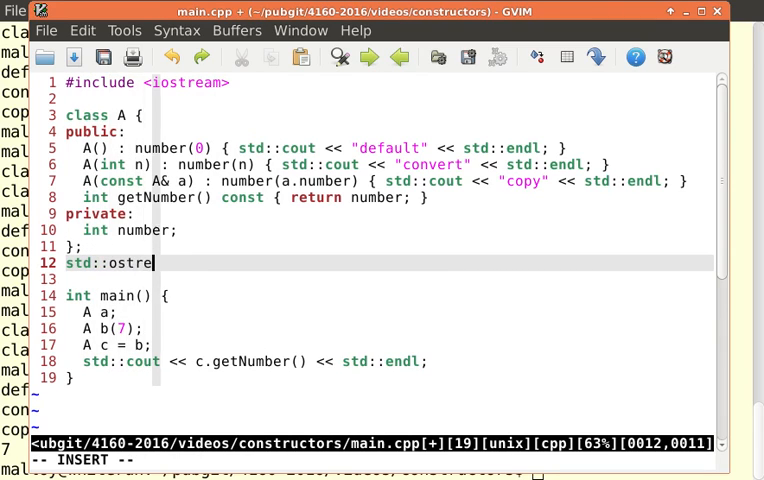
pyautogui.write('am& o')
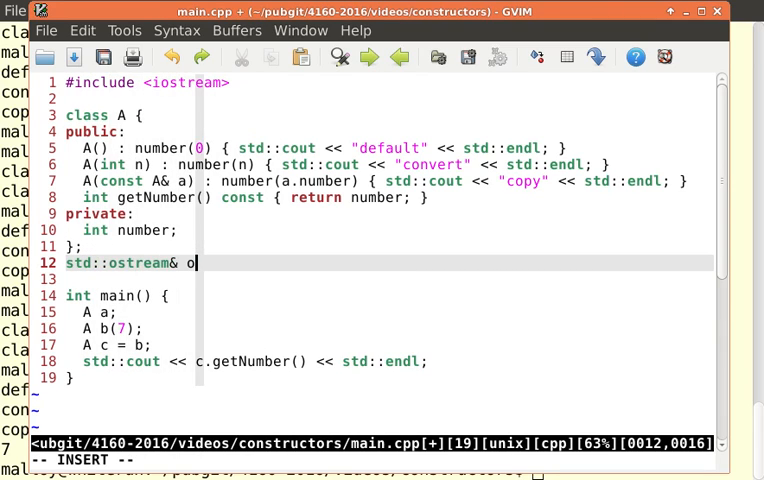
pyautogui.write('perator<<(')
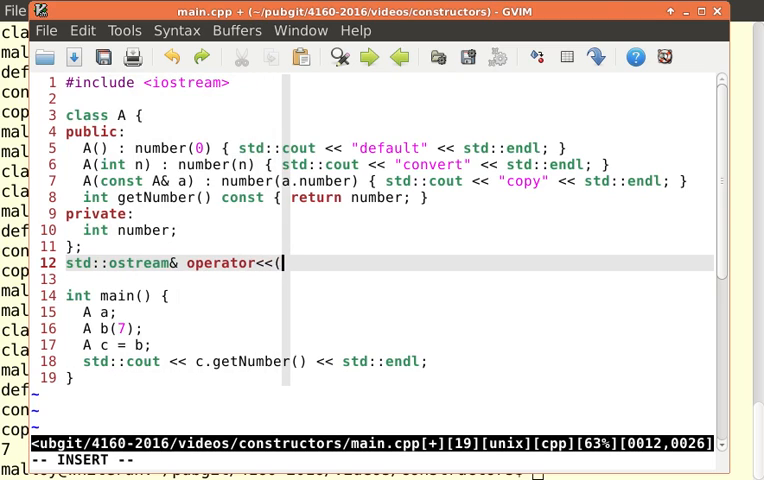
pyautogui.write('std:')
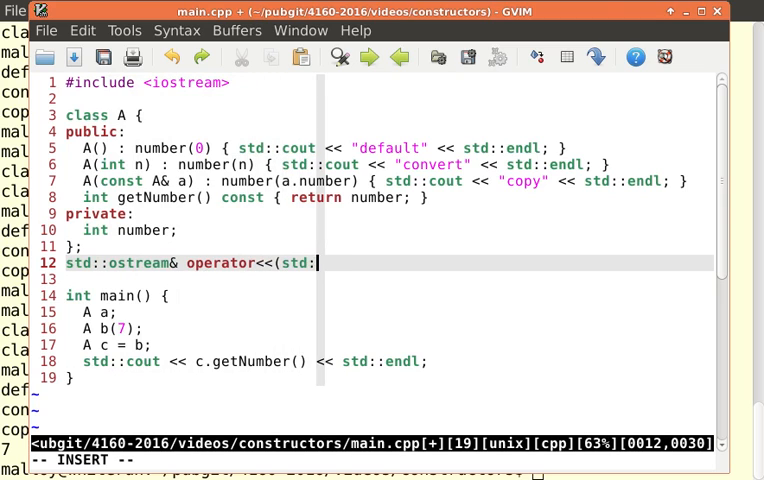
pyautogui.write('ostream& out')
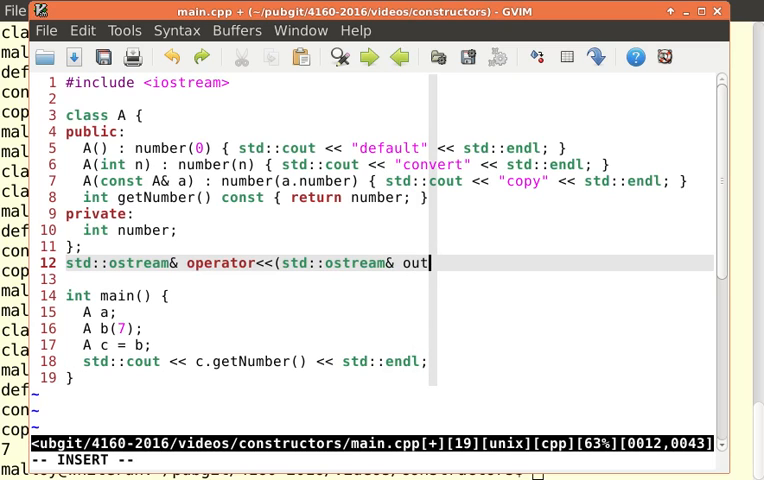
pyautogui.write(',')
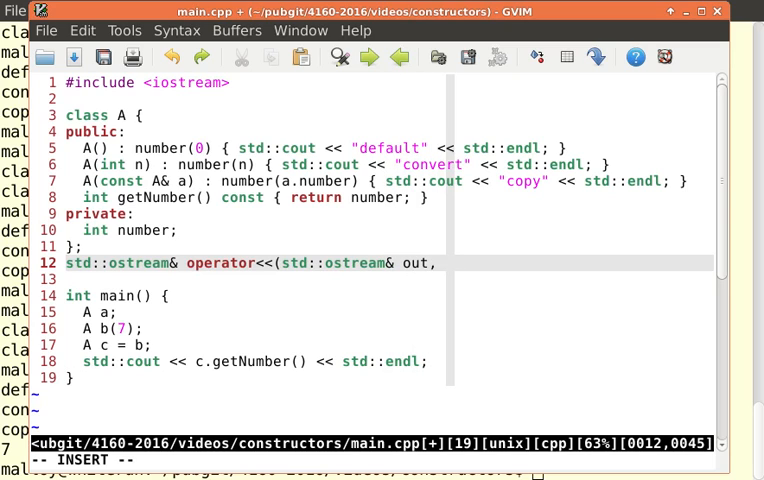
pyautogui.write('const A&')
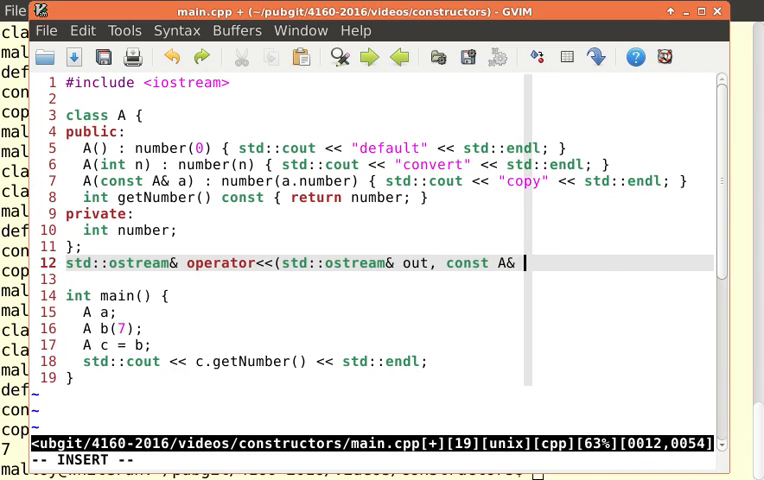
pyautogui.write('a) {')
pyautogui.click(390, 280)
pyautogui.write('return')
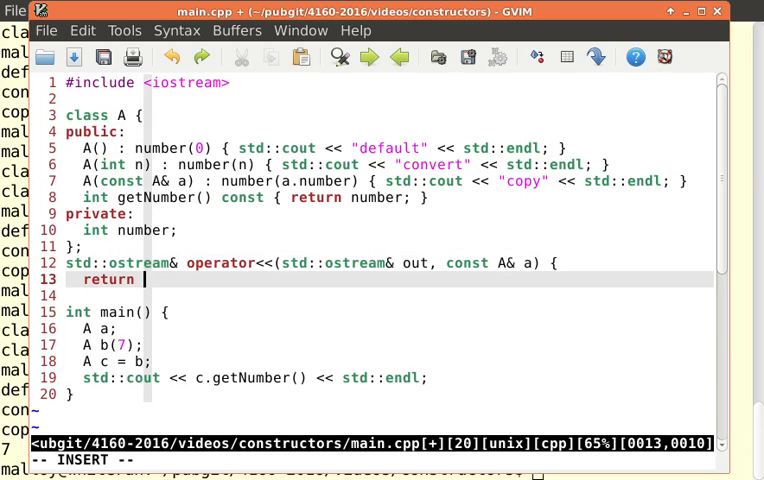
# Give the overload the body 'return out << a.getNumber();' and save main.cpp with :w.
pyautogui.write('out')
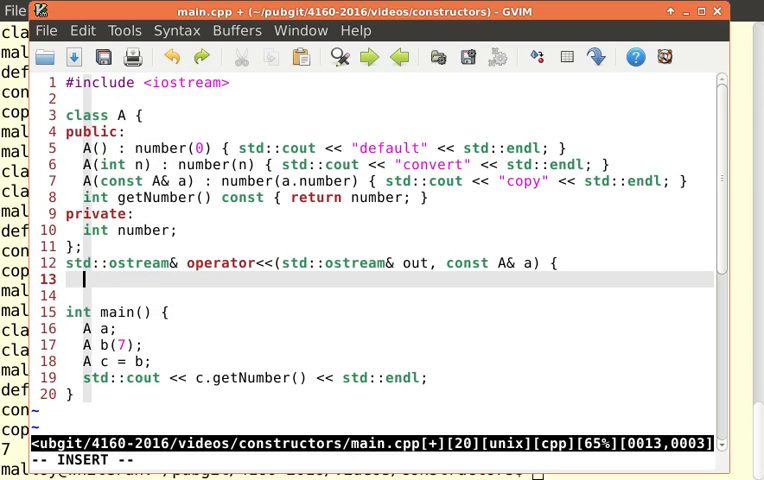
pyautogui.write('out <<')
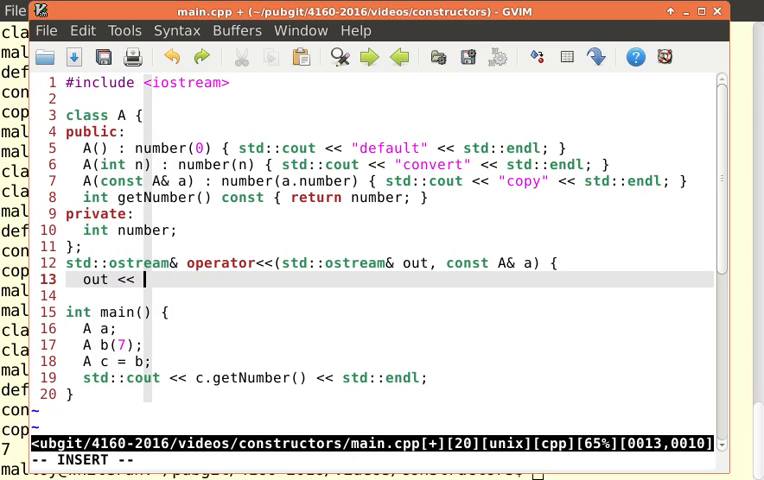
pyautogui.write('a.getNumbe')
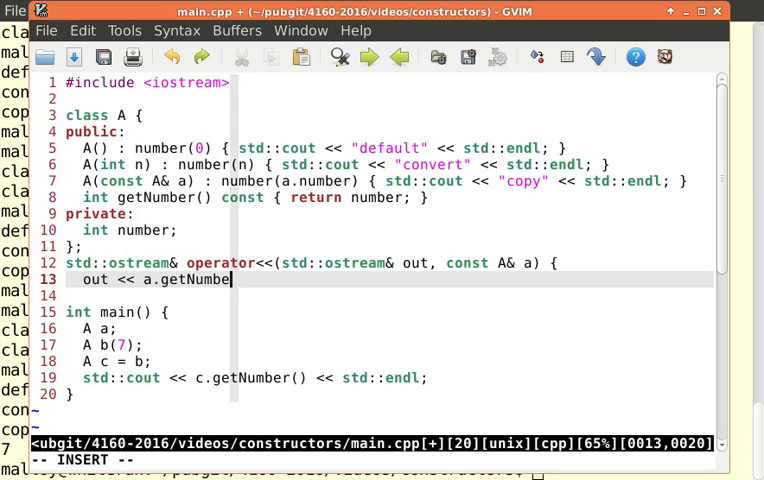
pyautogui.write('r();')
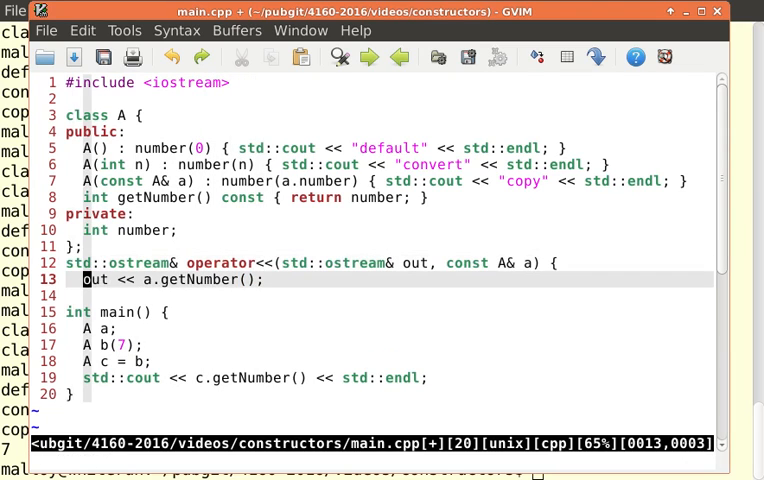
pyautogui.write('return')
pyautogui.click(372, 460)
pyautogui.write(':w')
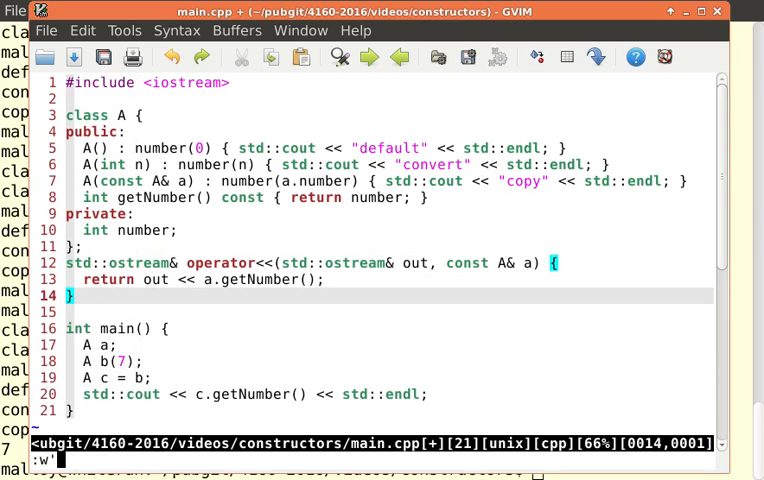
pyautogui.press('Return')
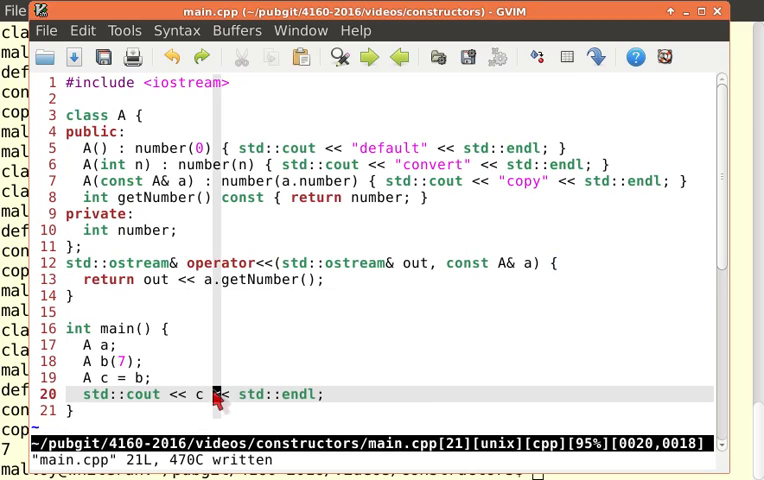
pyautogui.moveTo(378, 210)
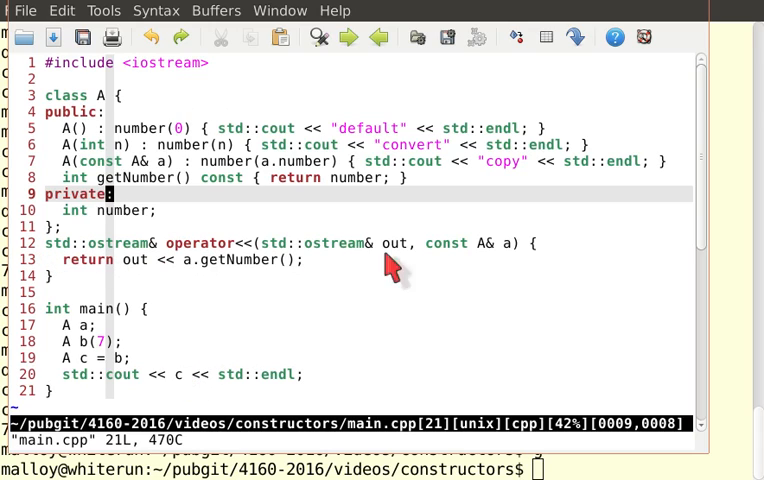
pyautogui.moveTo(200, 284)
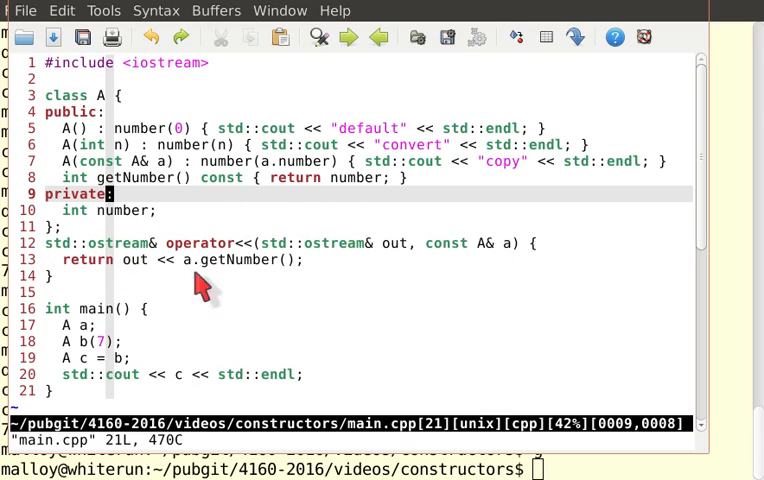
pyautogui.moveTo(344, 256)
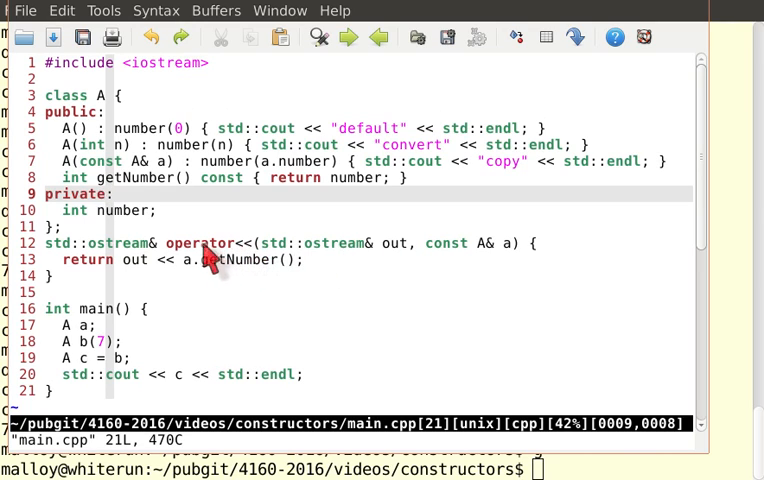
pyautogui.moveTo(226, 262)
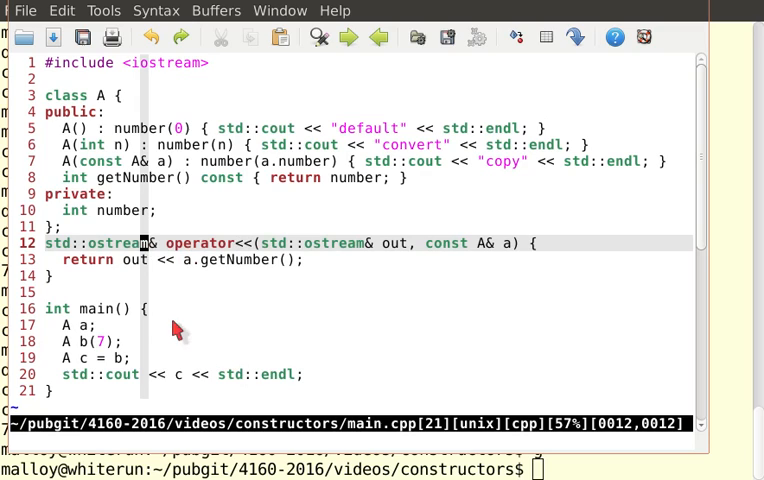
pyautogui.moveTo(62, 370)
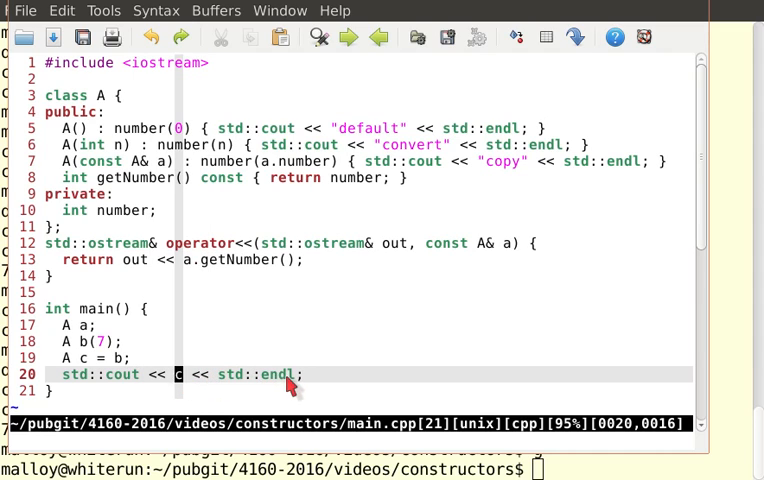
pyautogui.moveTo(272, 386)
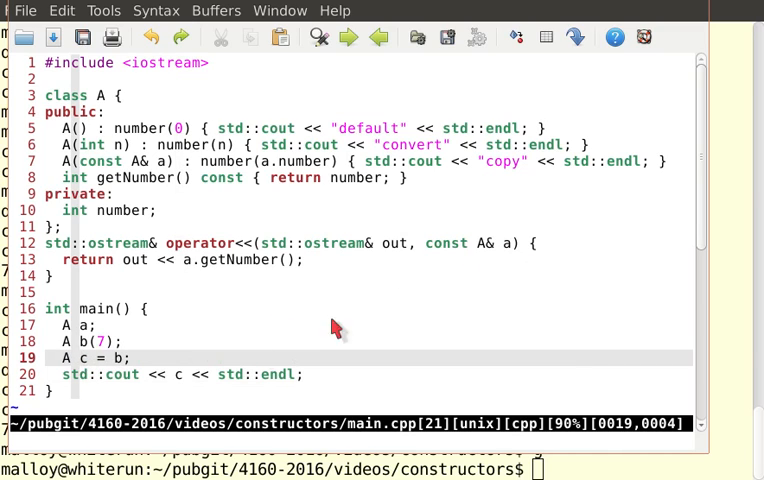
pyautogui.click(120, 374)
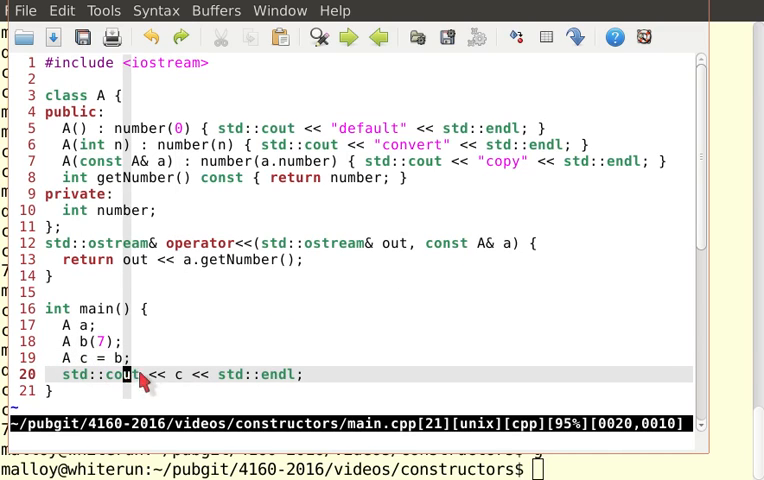
pyautogui.moveTo(364, 276)
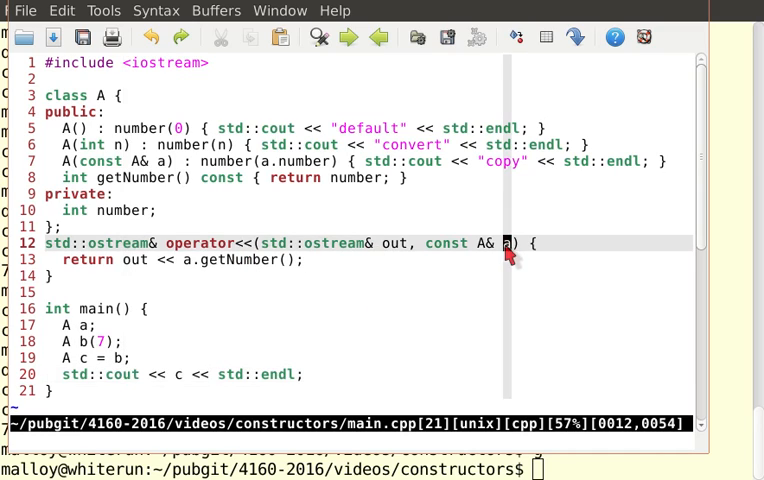
pyautogui.moveTo(380, 252)
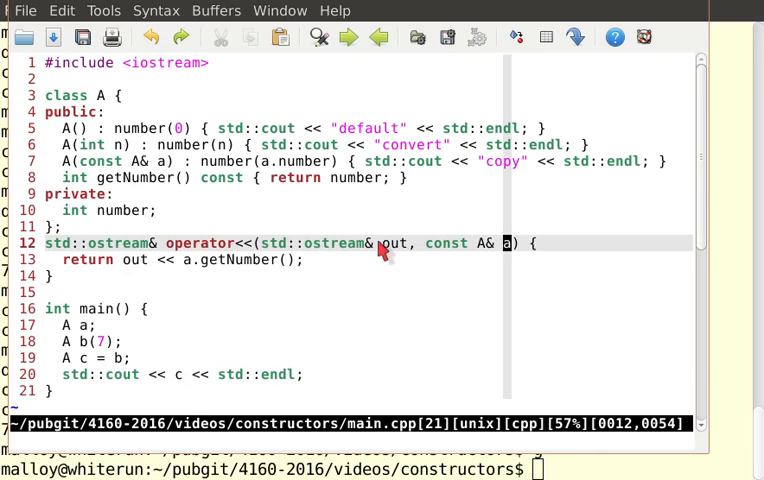
pyautogui.moveTo(204, 380)
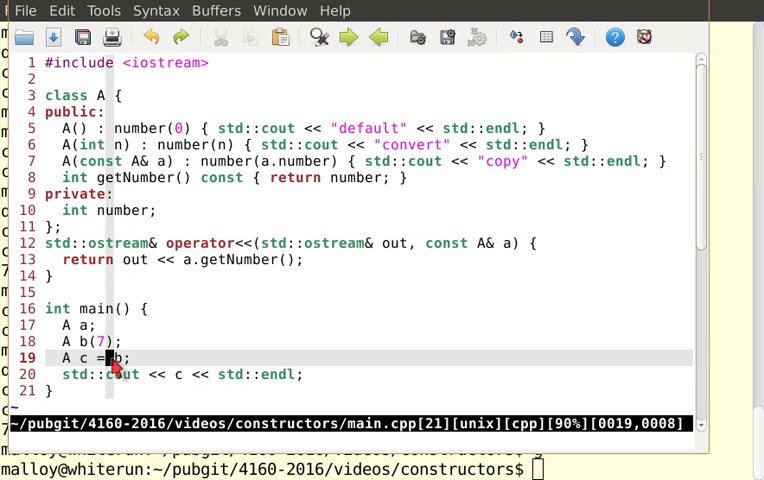
# Start the new print line below 'A c = b;', discarding the half-typed std::cout and operator attempts.
pyautogui.write('s')
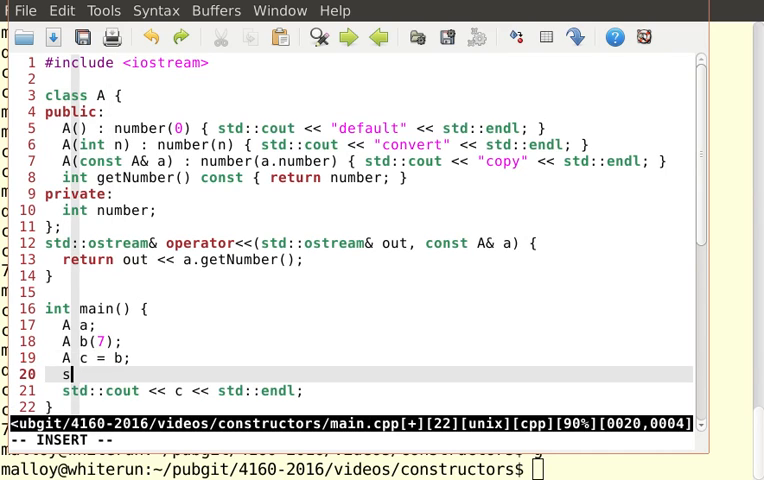
pyautogui.write('td::cou')
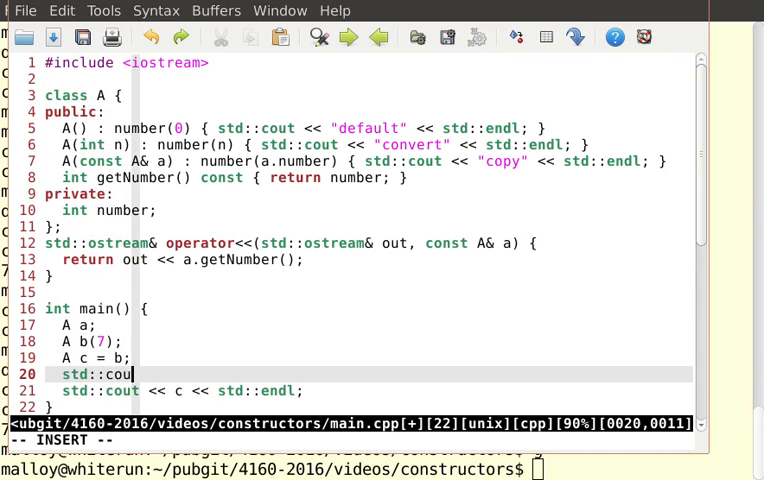
pyautogui.write('t')
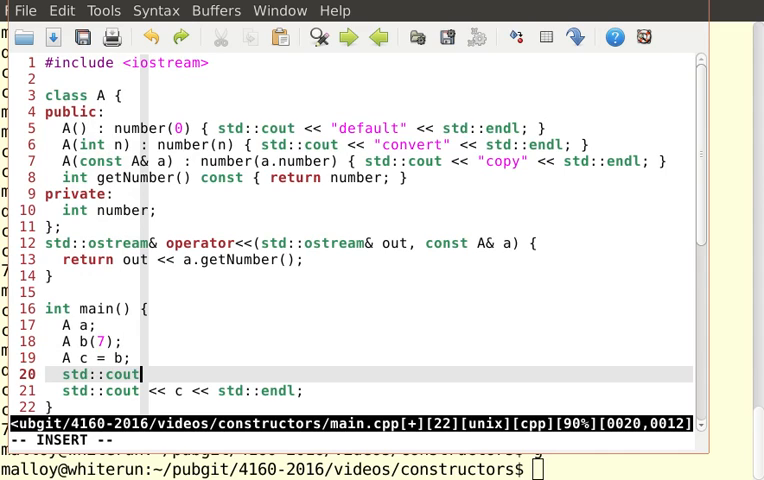
pyautogui.press('BackSpace')
pyautogui.write('op')
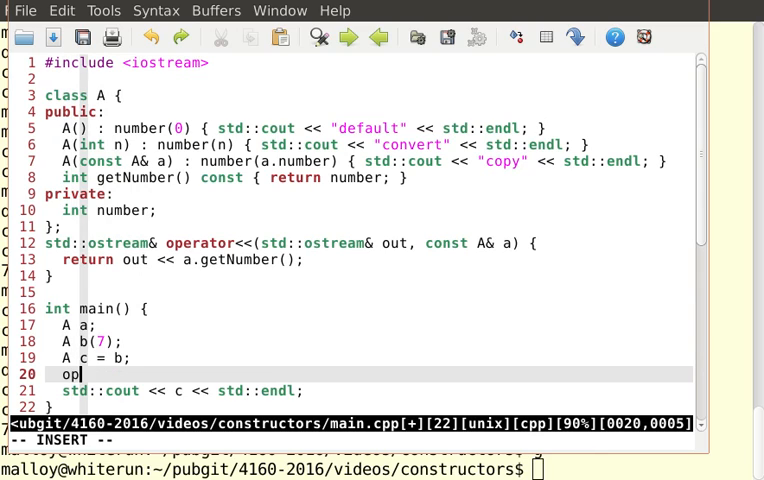
pyautogui.write('erator')
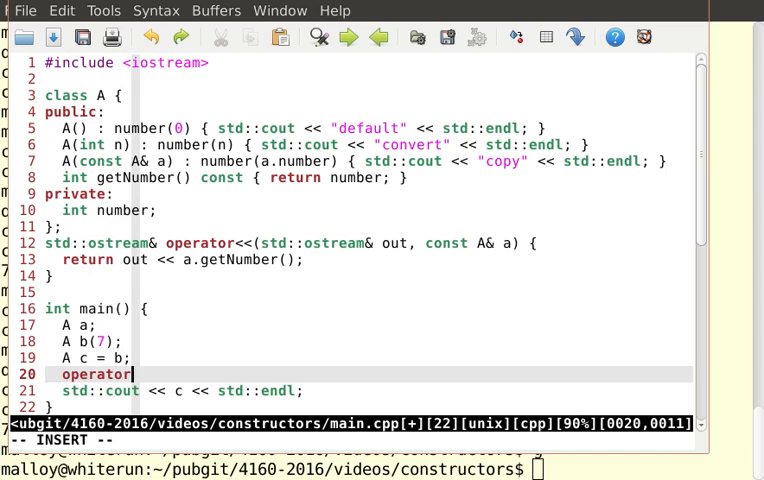
pyautogui.write('<<')
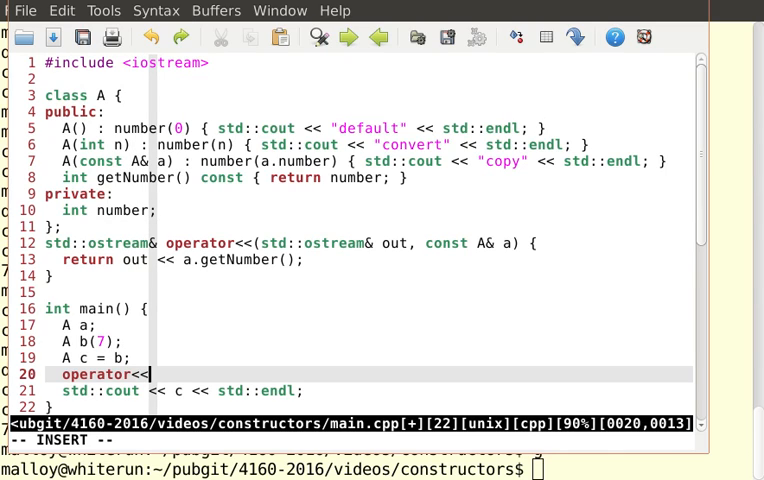
pyautogui.write('(')
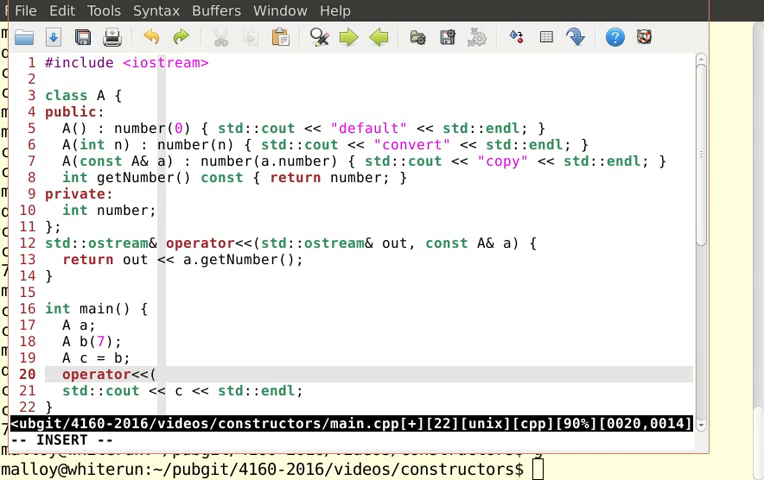
pyautogui.press('BackSpace')
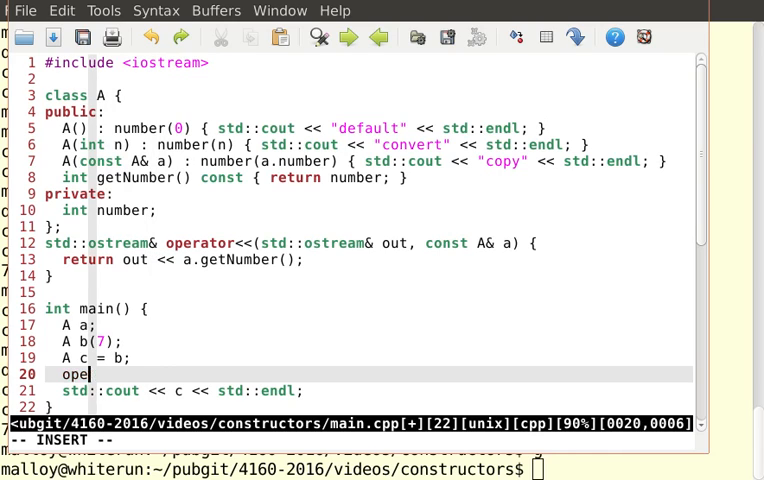
pyautogui.press('BackSpace')
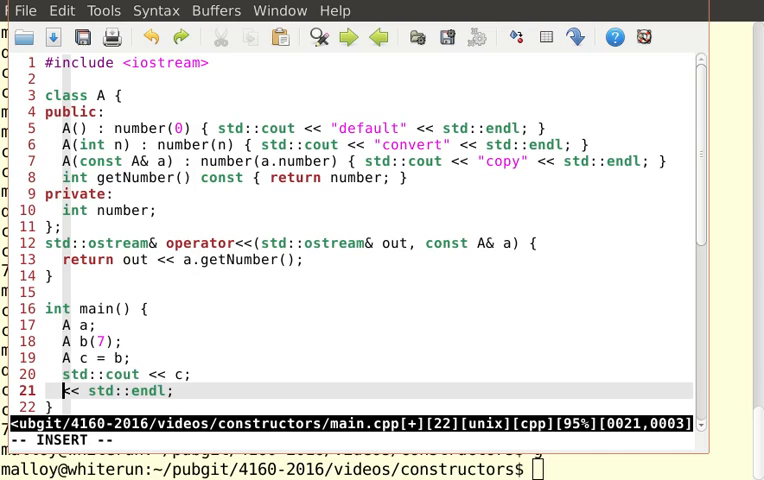
# Write the explicit call operator<<(std::cout, c); keeping std::cout << std::endl; on the next line.
pyautogui.write('std::')
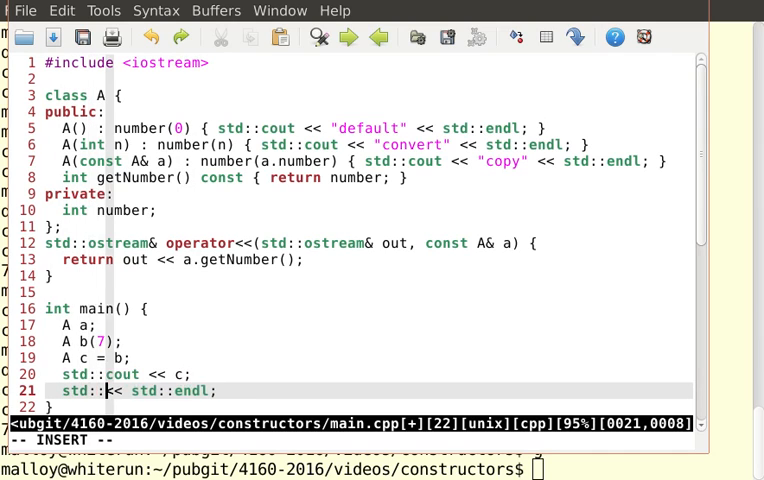
pyautogui.write('o')
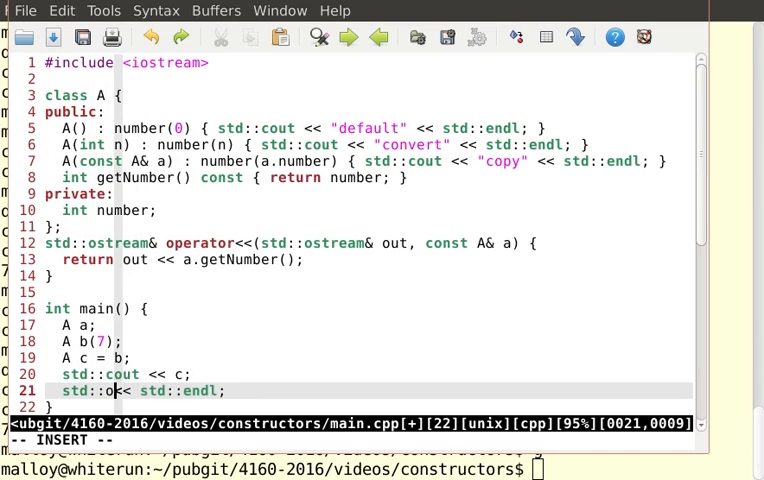
pyautogui.write('ut')
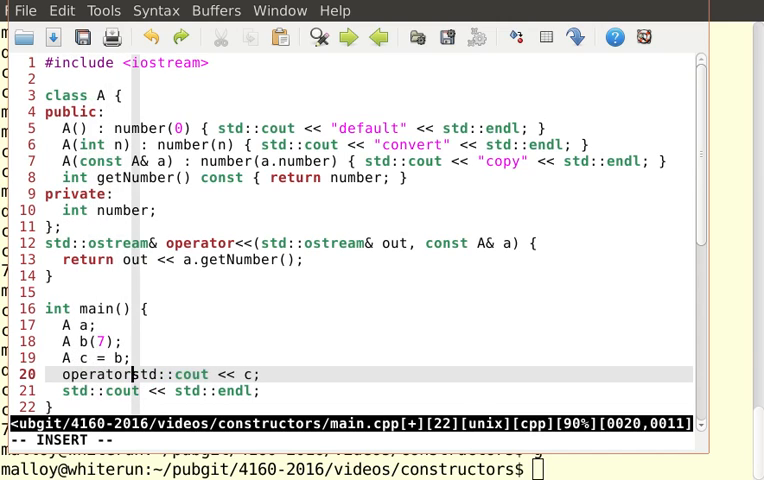
pyautogui.write('<<(')
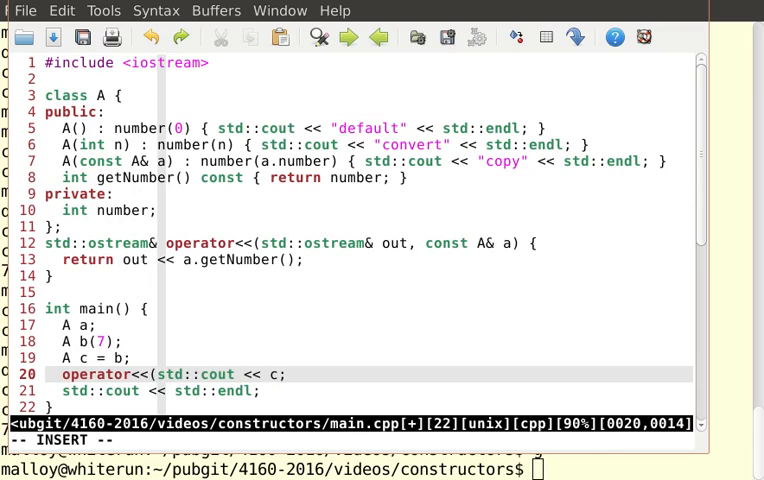
pyautogui.write(',')
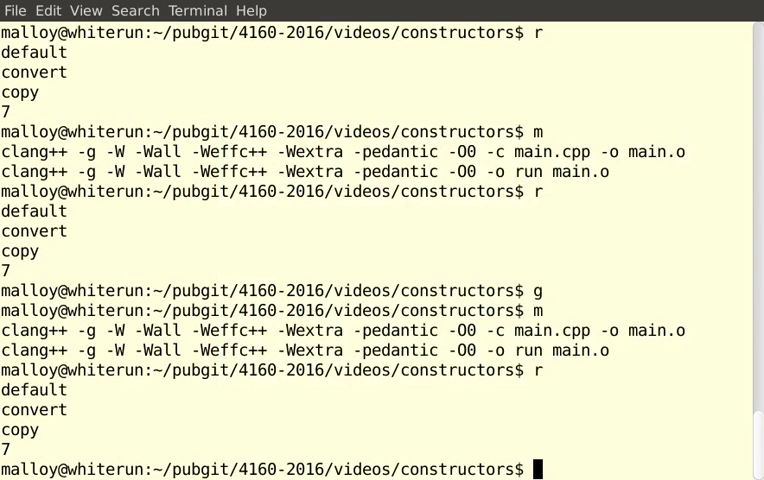
# Run make clean to delete main.o and the executable from the constructors project.
pyautogui.write('make clean')
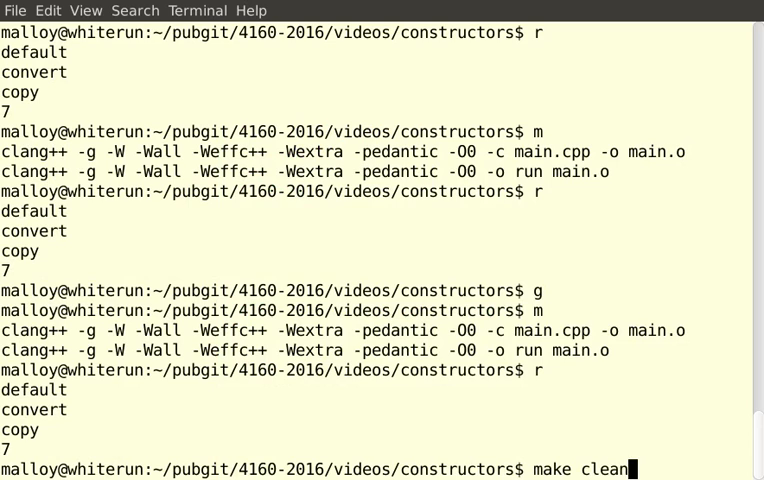
pyautogui.press('Return')
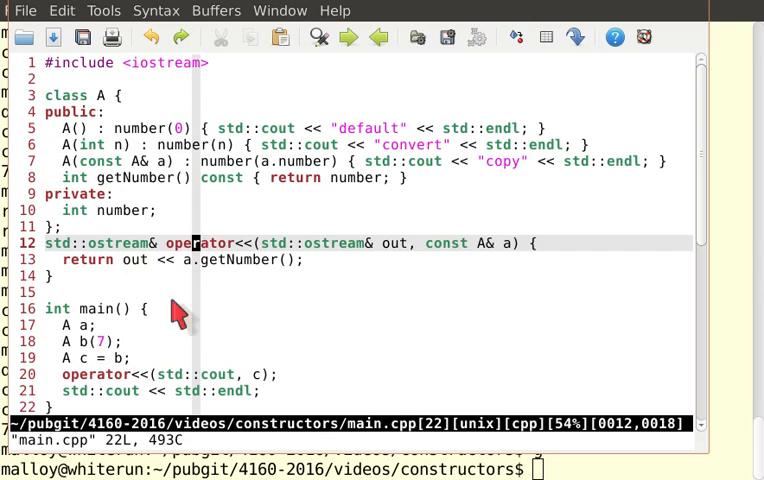
pyautogui.press('v')
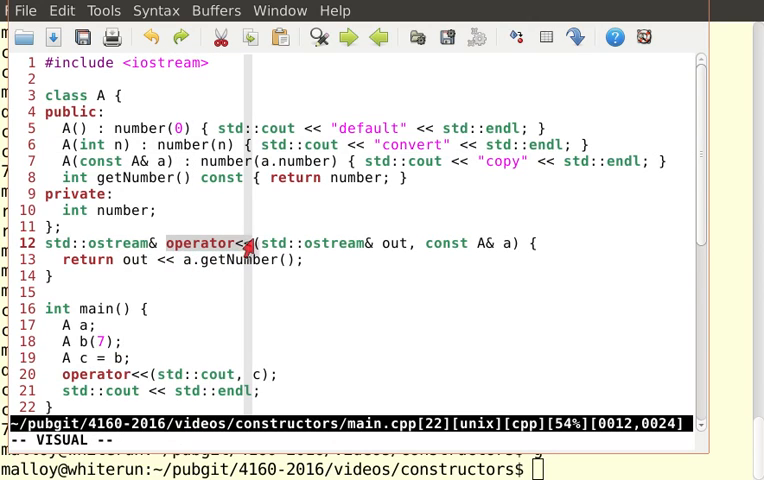
pyautogui.moveTo(62, 390)
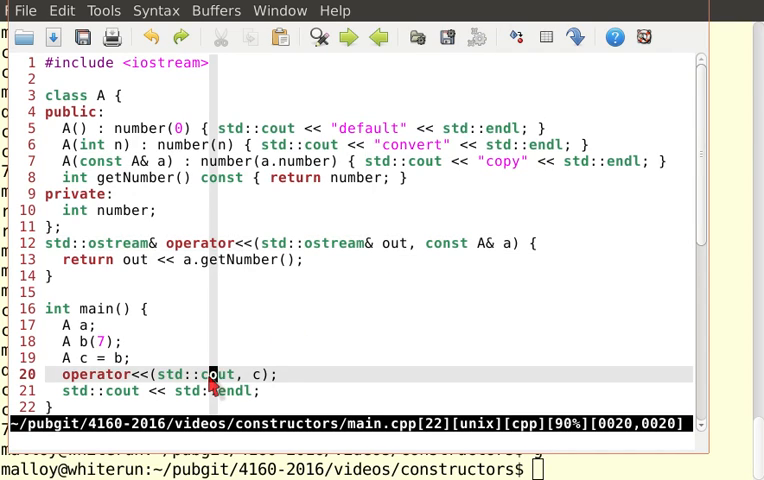
pyautogui.moveTo(434, 264)
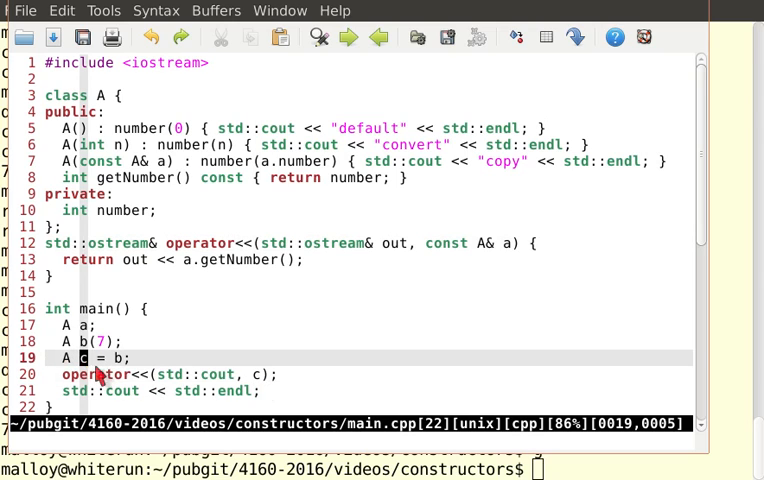
pyautogui.scroll(-3)
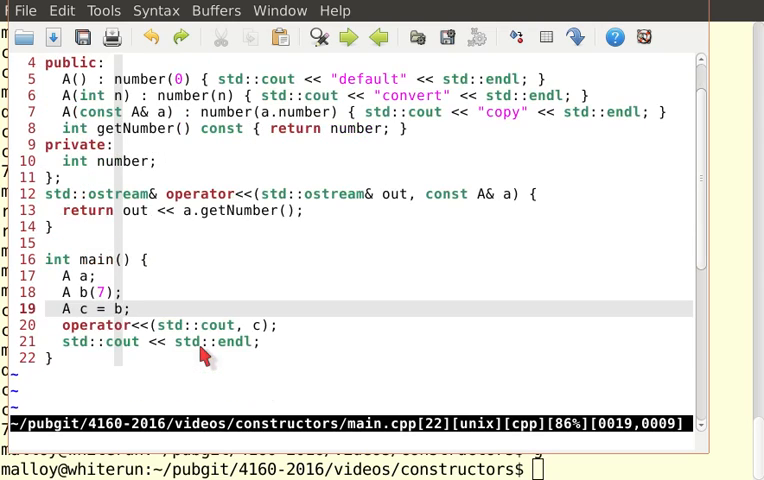
pyautogui.scroll(3)
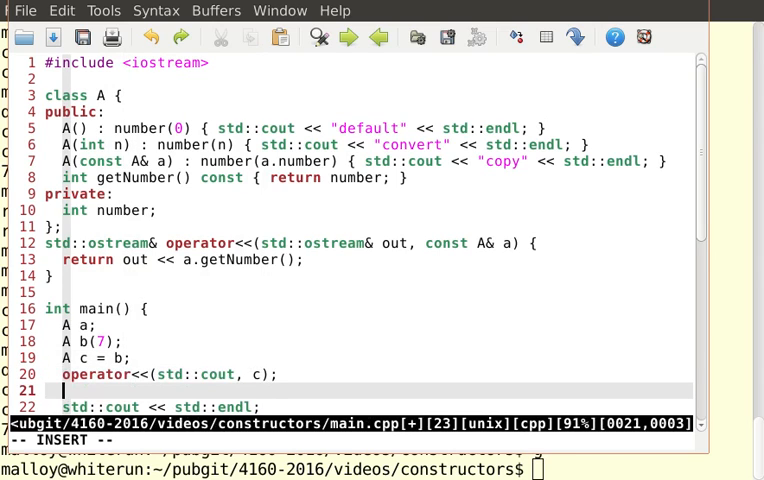
# Add the line std::cout << c << std::endl; after the explicit operator<< call.
pyautogui.write('std::cou')
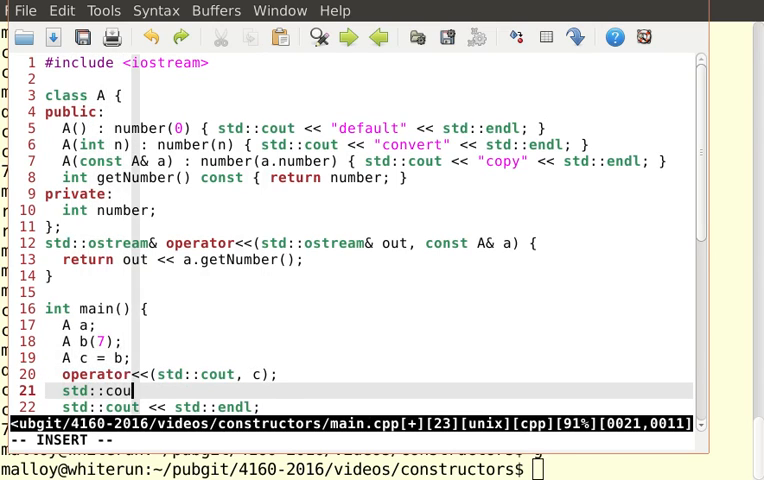
pyautogui.write('<< c << std;')
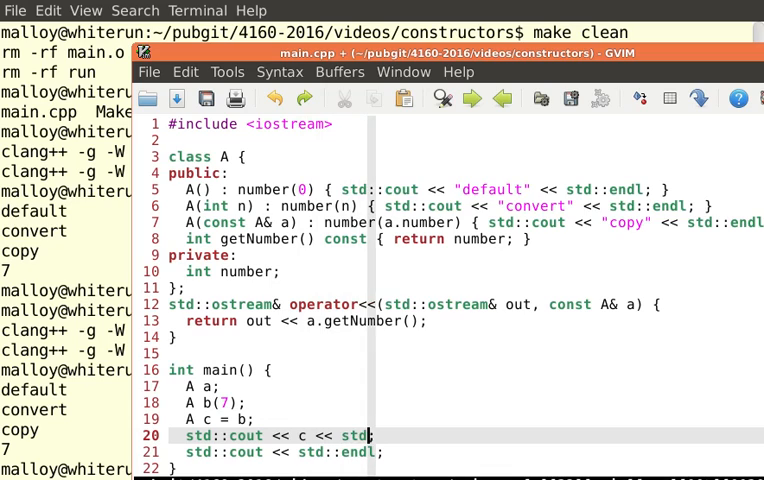
pyautogui.write('endl;')
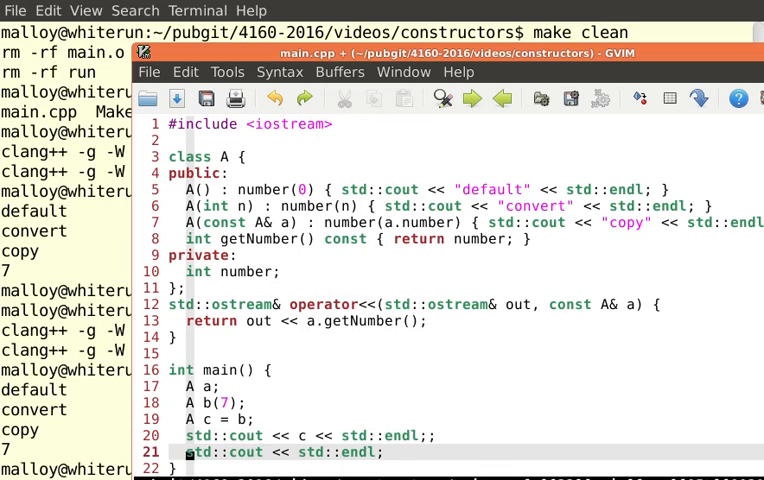